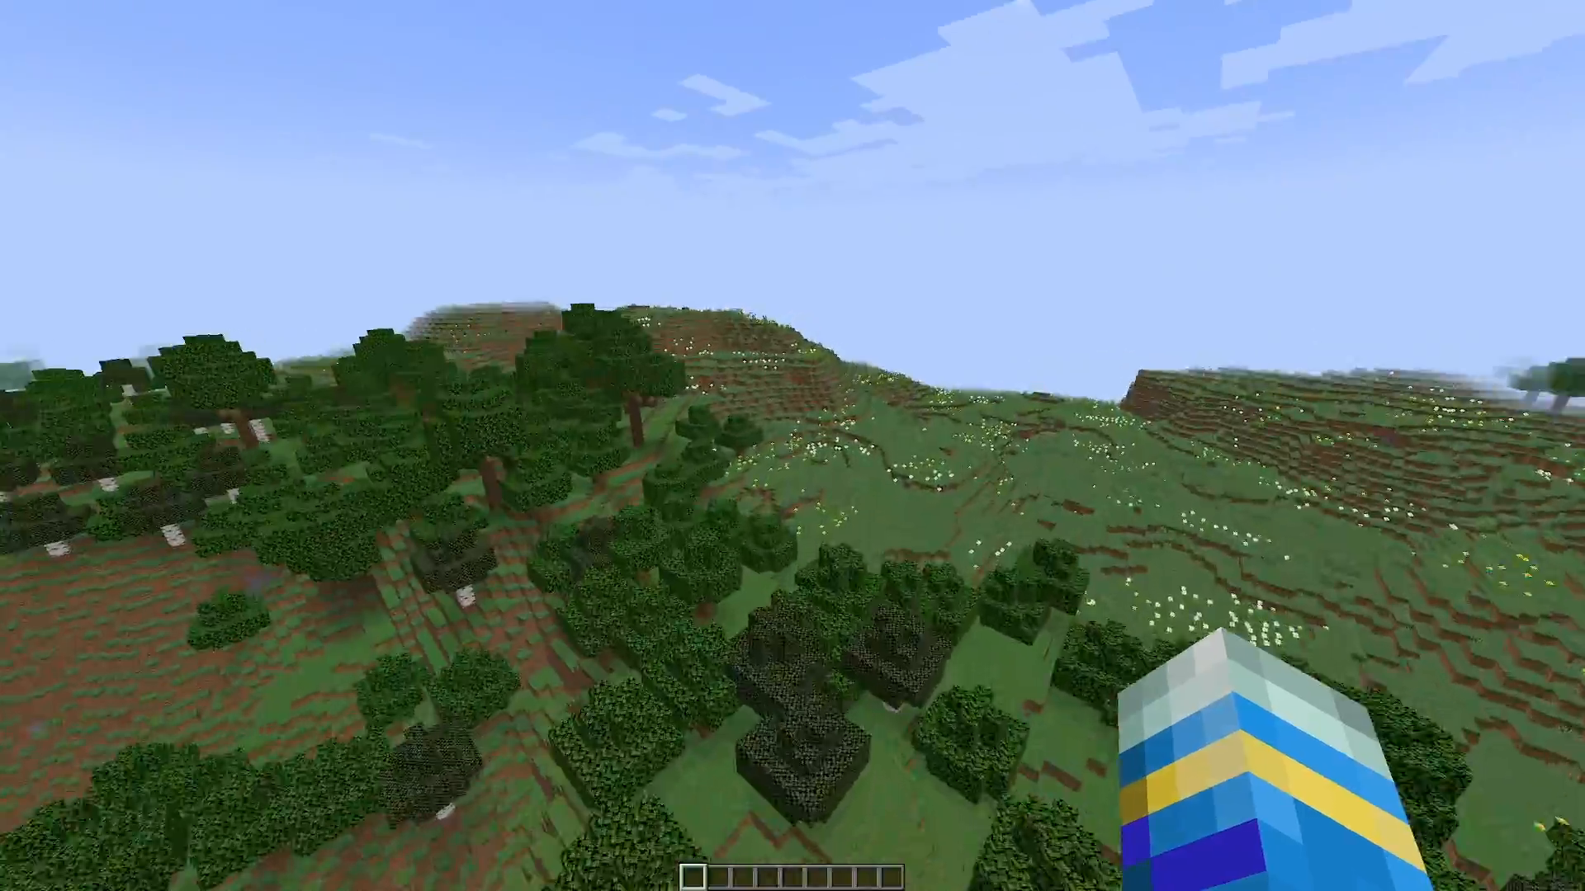
{"action": "mouse_move", "coordinate": [792, 445]}
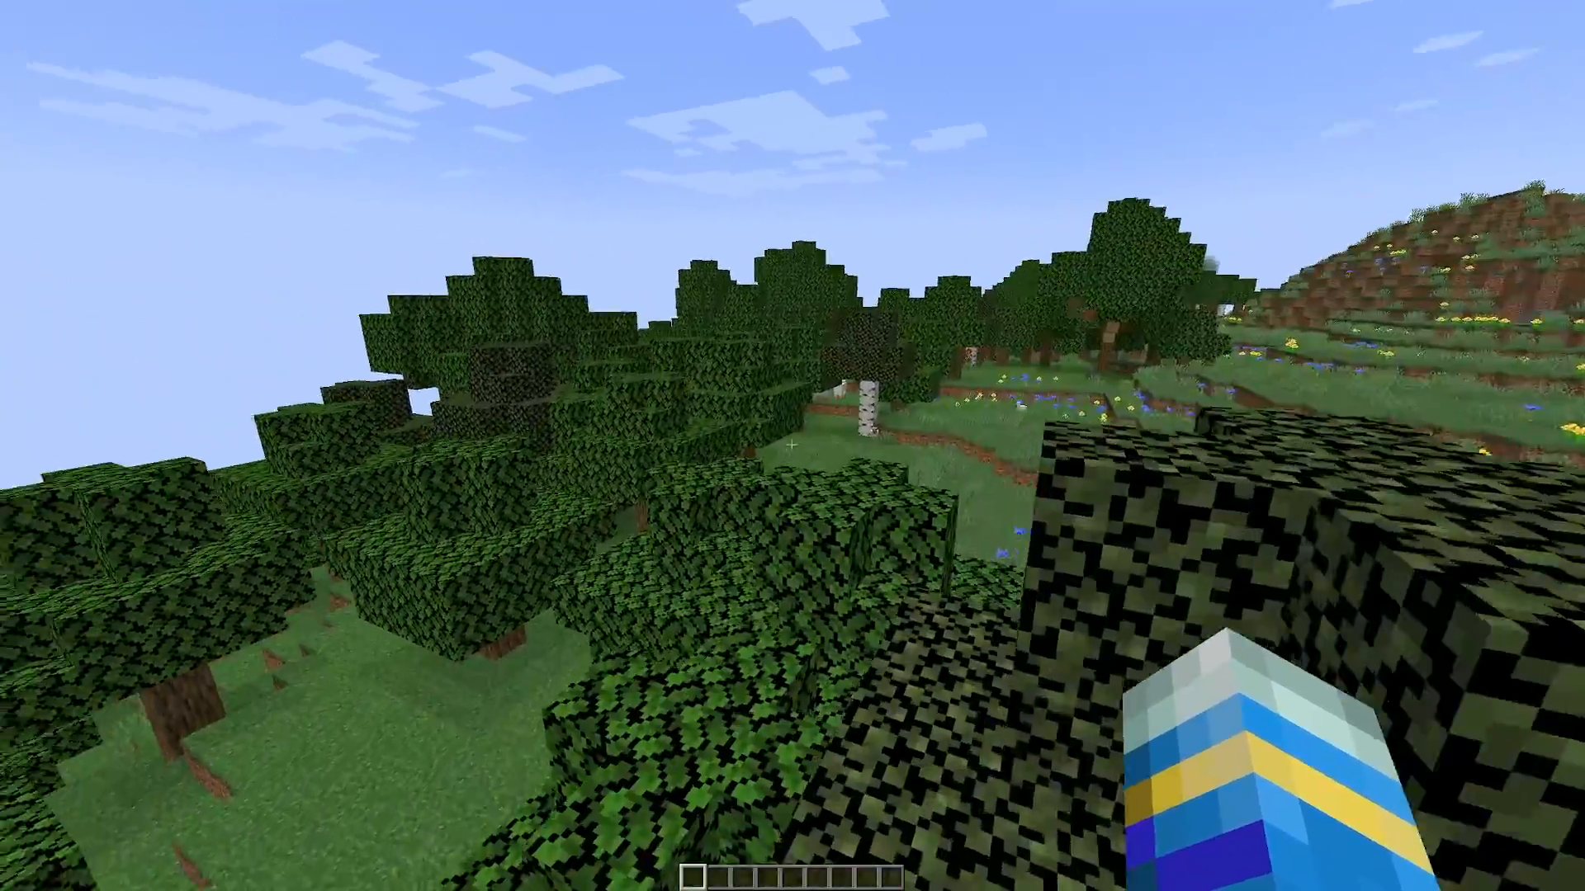
{"action": "mouse_move", "coordinate": [792, 445]}
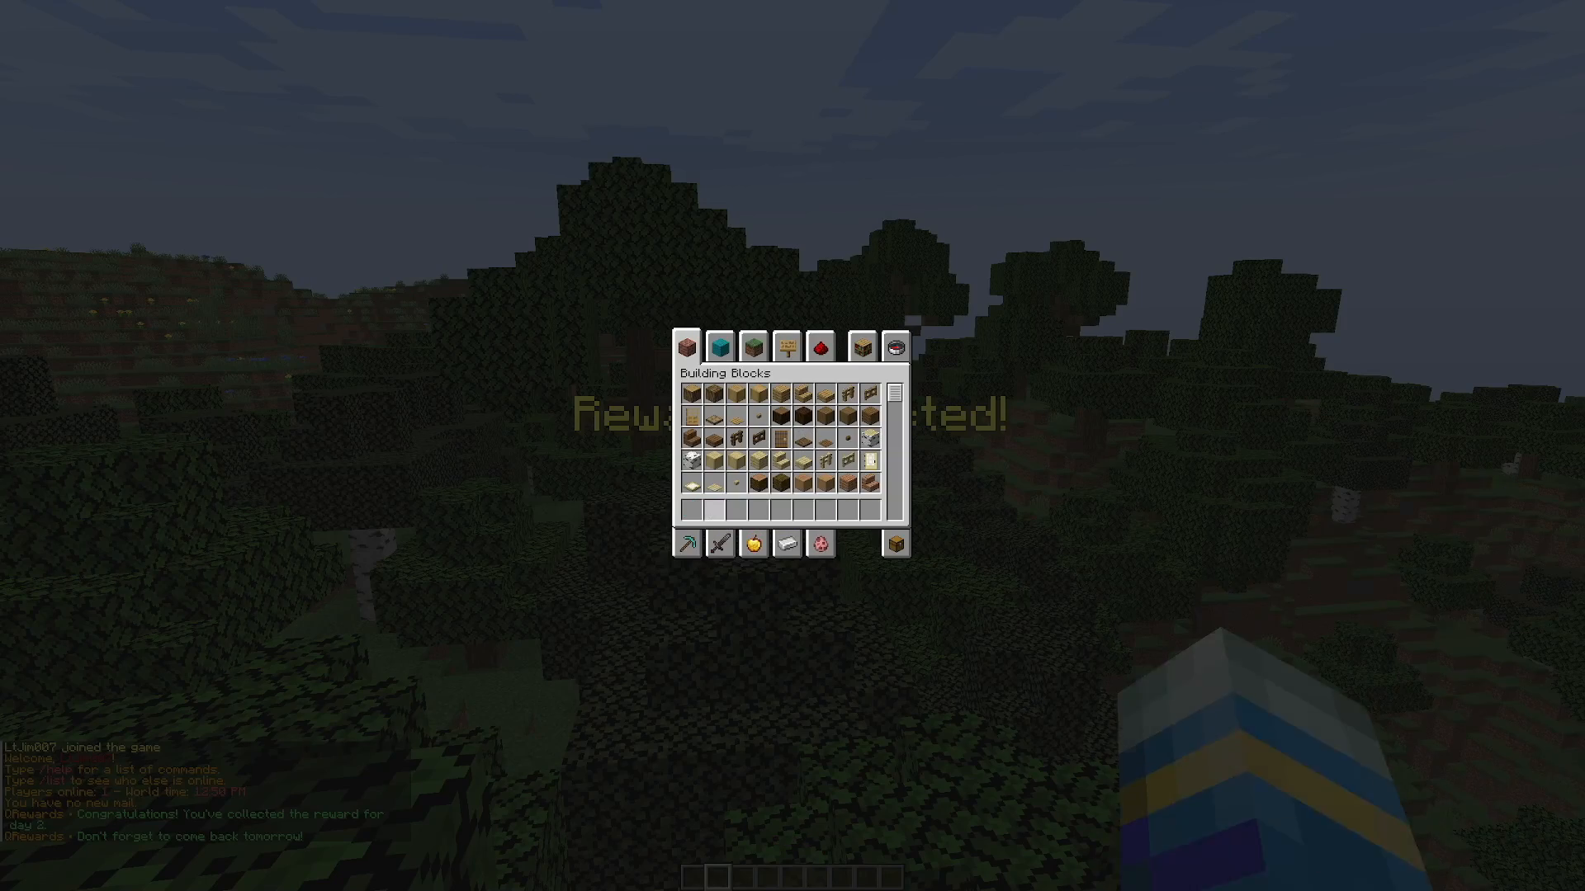
- Close the reward menu and the creative inventory, keeping the diamond block in the hotbar
{"action": "key", "text": "Escape"}
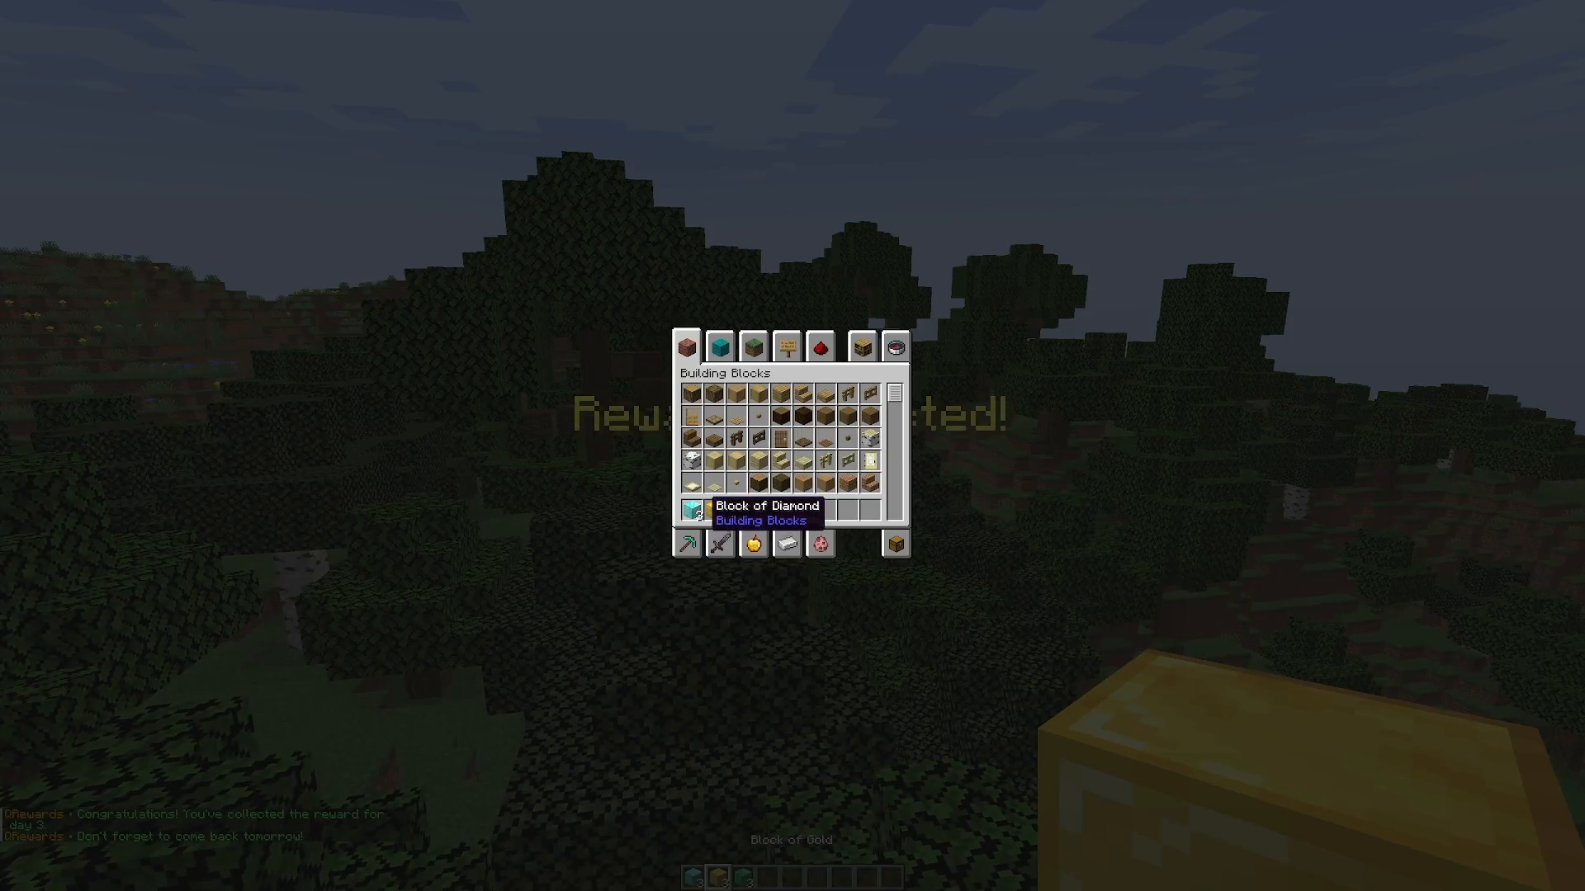
{"action": "key", "text": "Escape"}
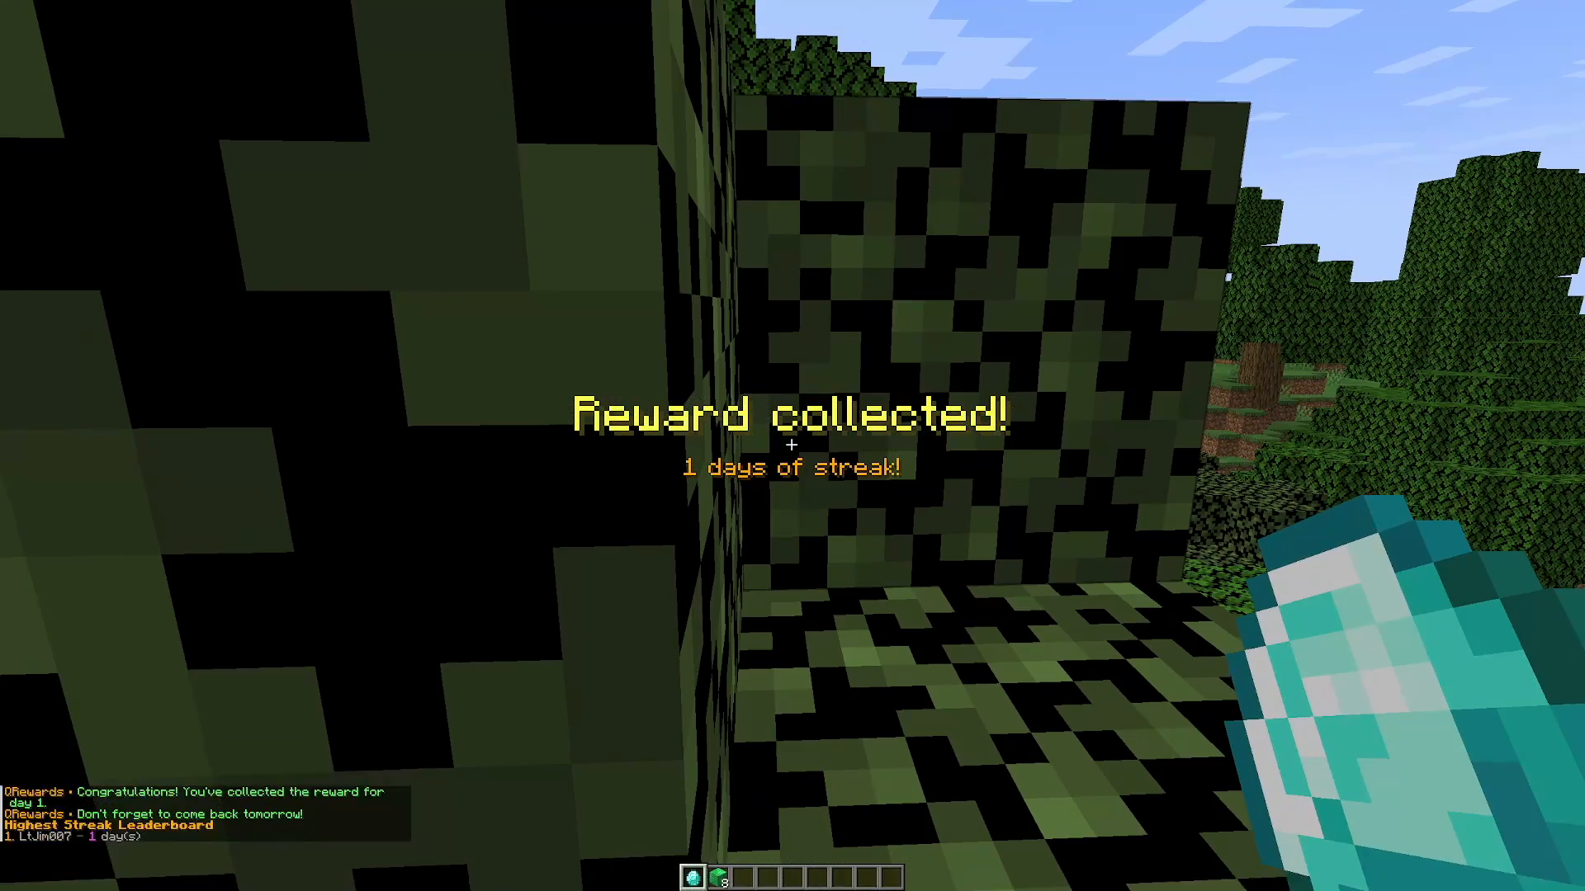
{"action": "mouse_move", "coordinate": [793, 446]}
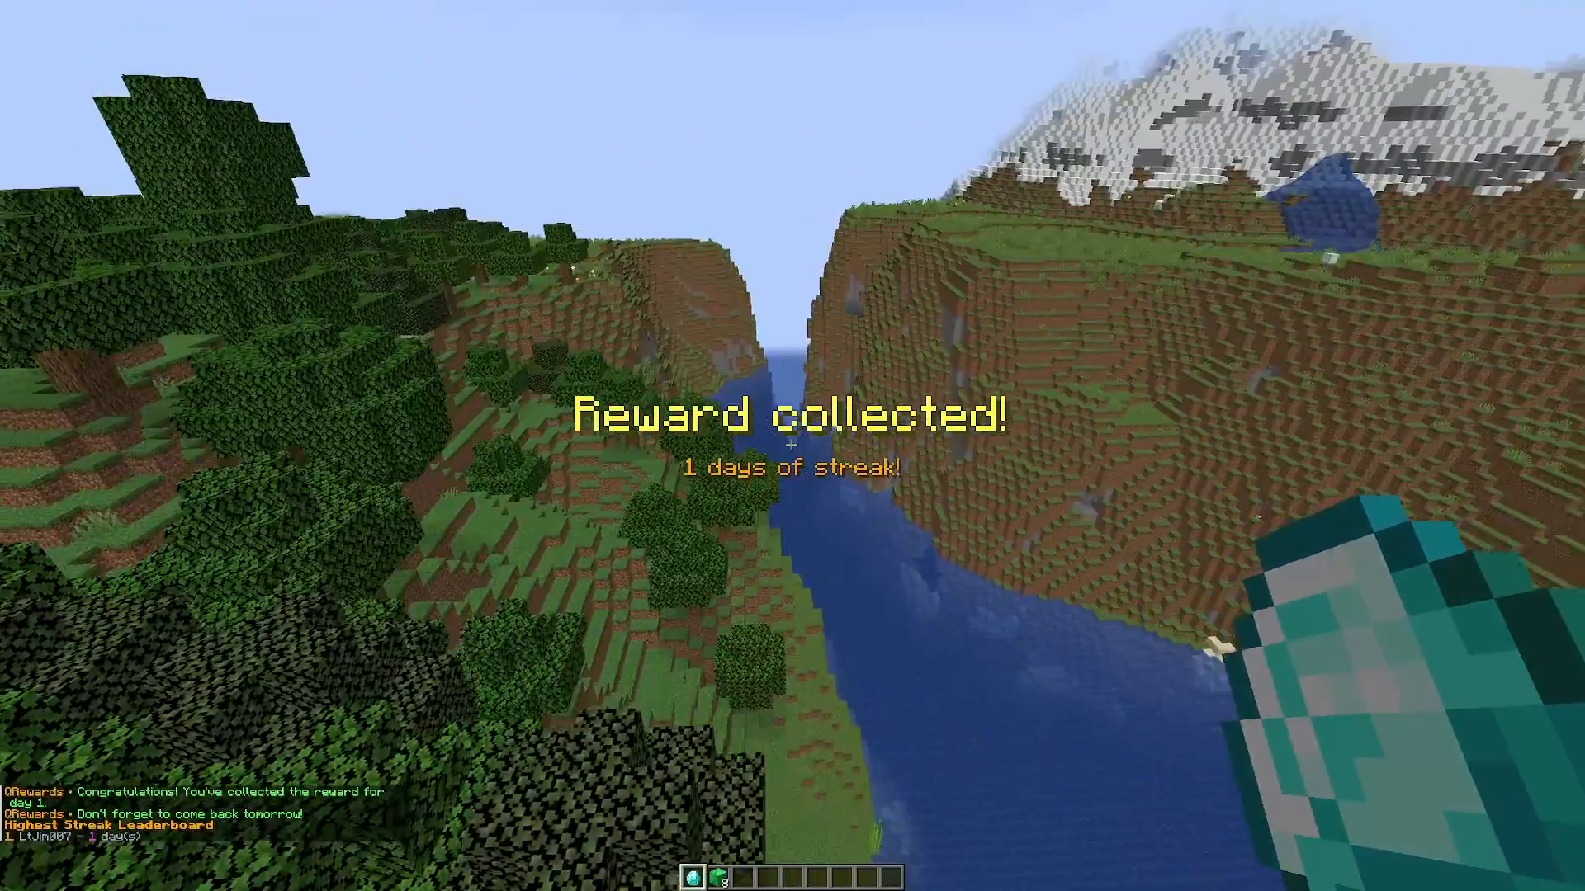
- Check the creative inventory after claiming the day 1 reward, then close it
{"action": "key", "text": "e"}
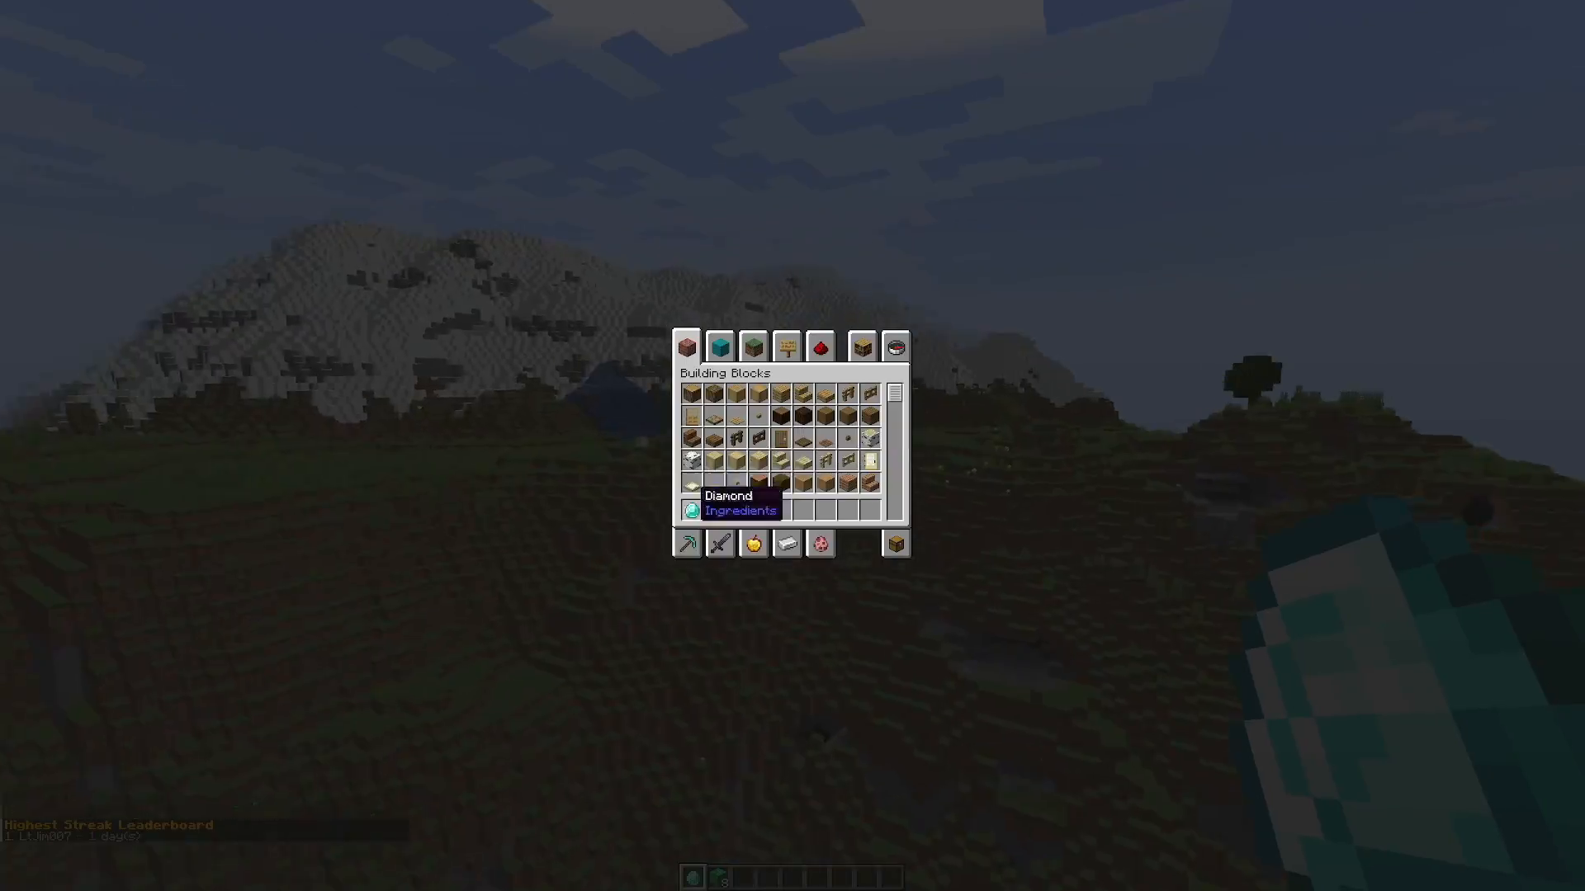
{"action": "key", "text": "Escape"}
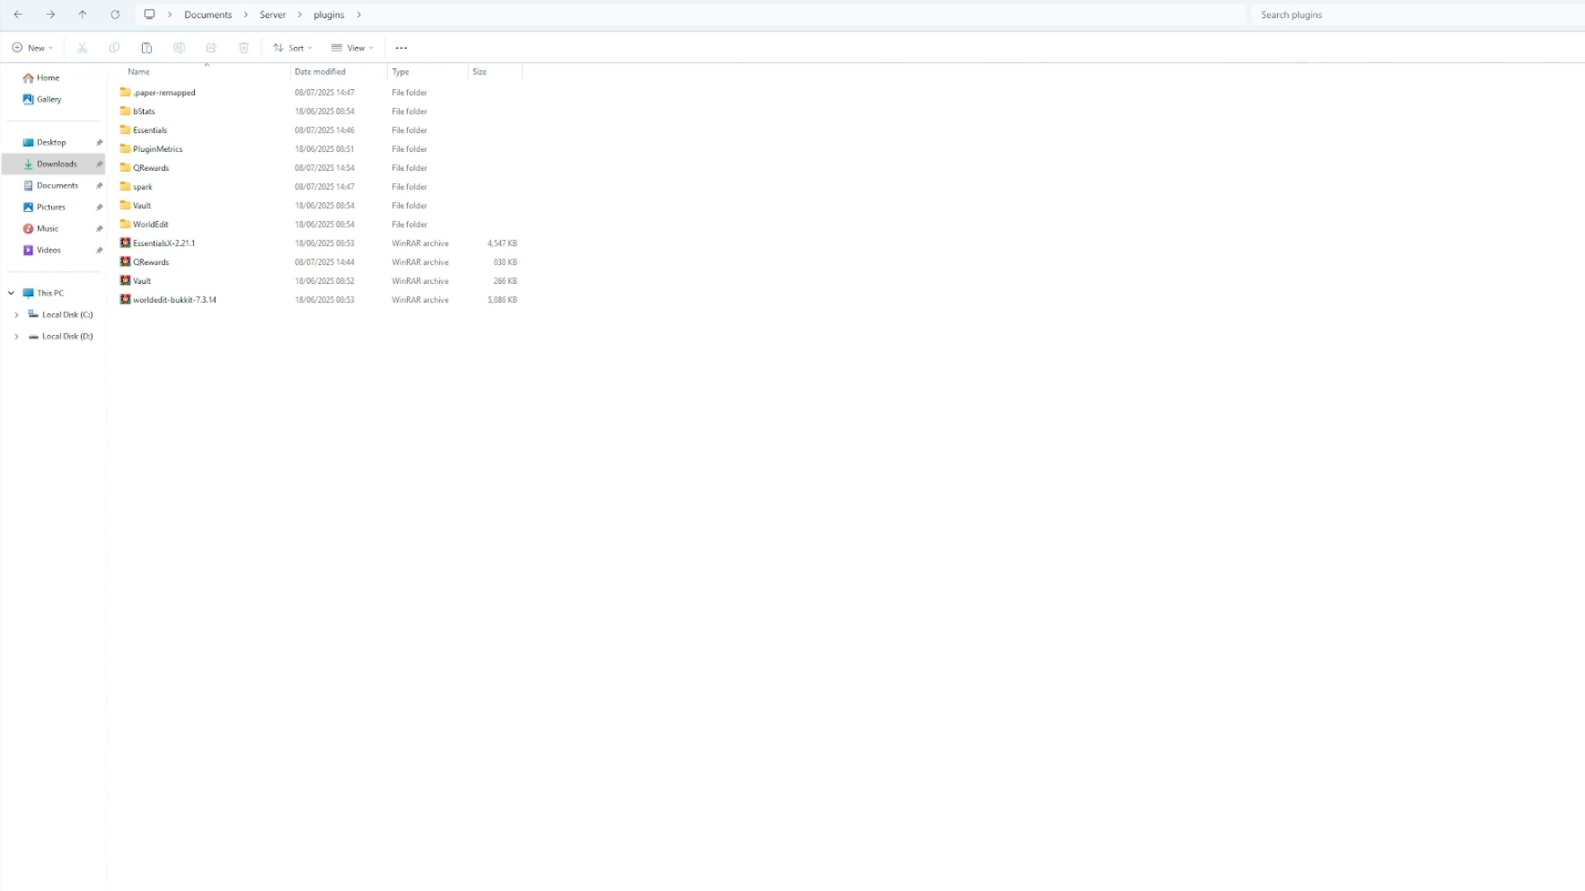
- Enter the QRewards plugin folder and bring up options for its config file
{"action": "left_click", "coordinate": [152, 169]}
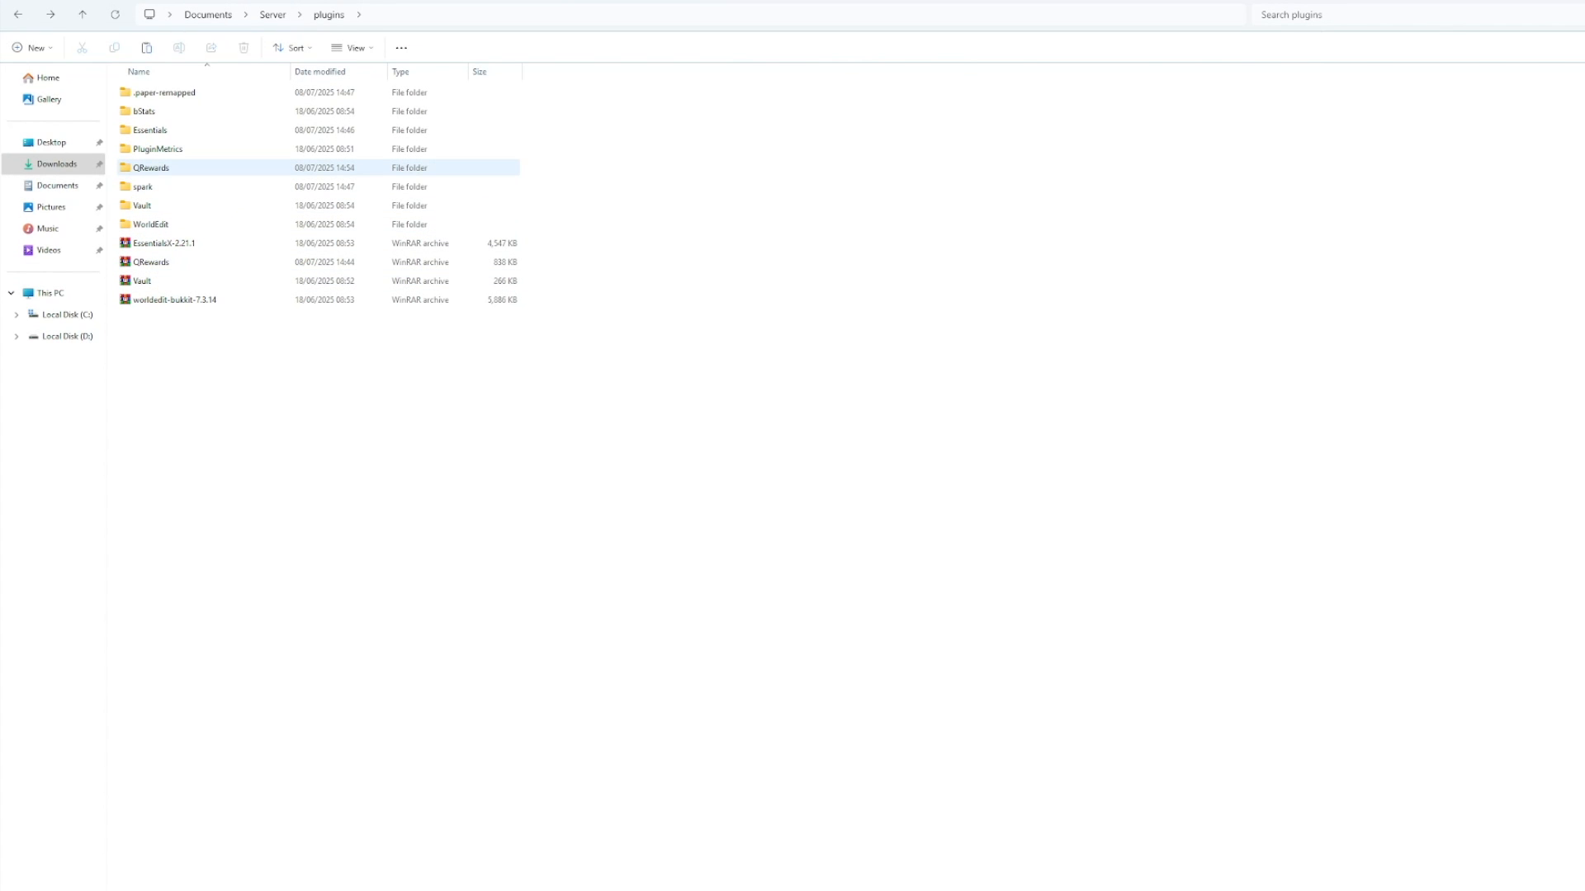
{"action": "double_click", "coordinate": [152, 168]}
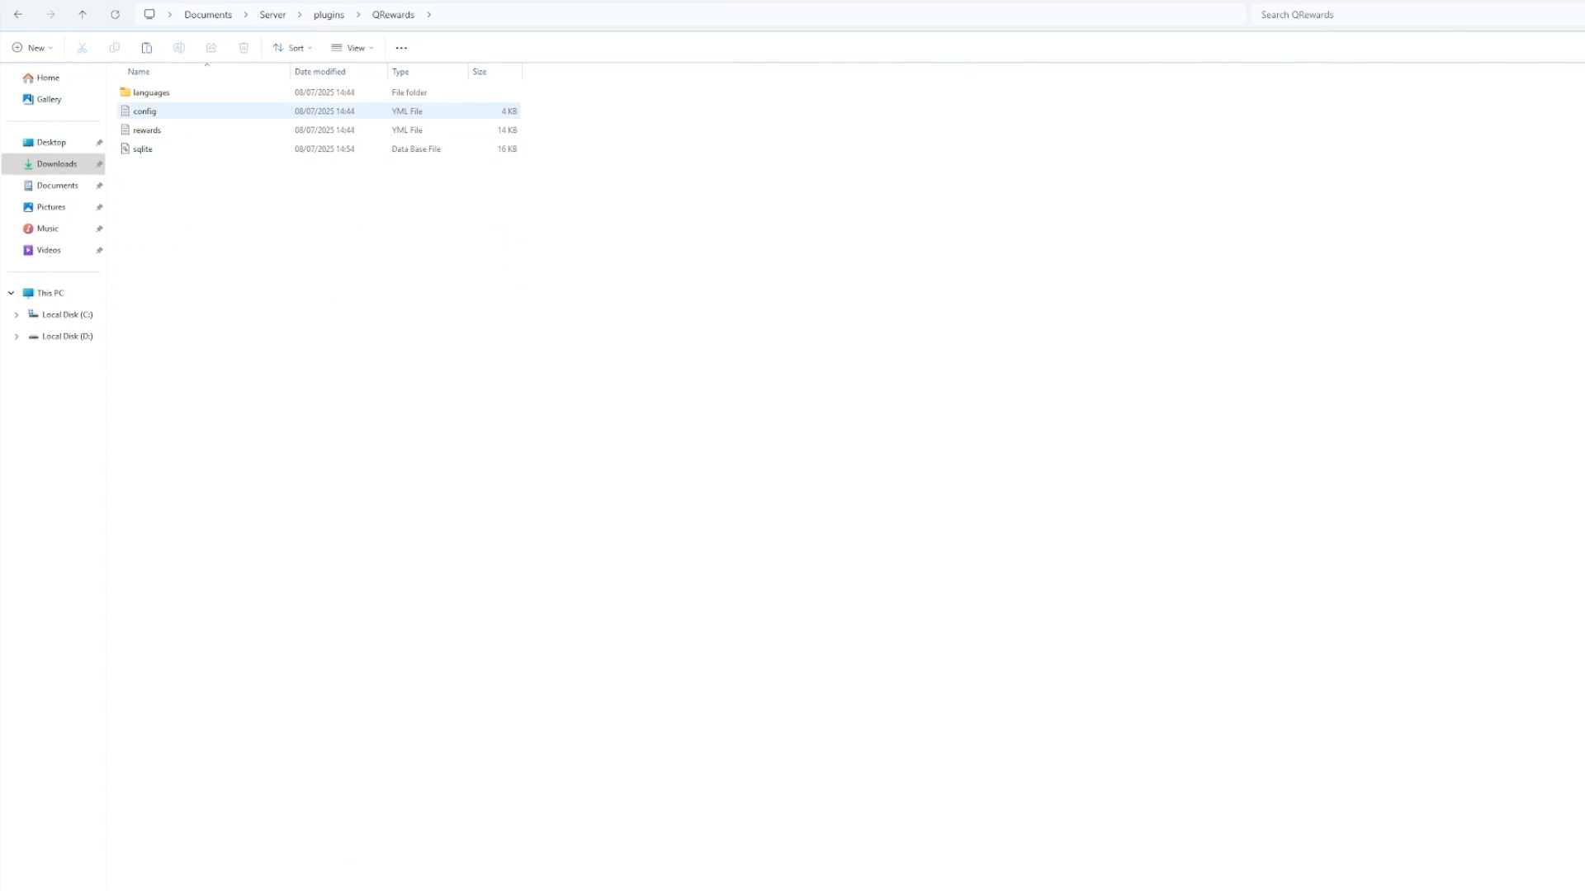
{"action": "right_click", "coordinate": [145, 110]}
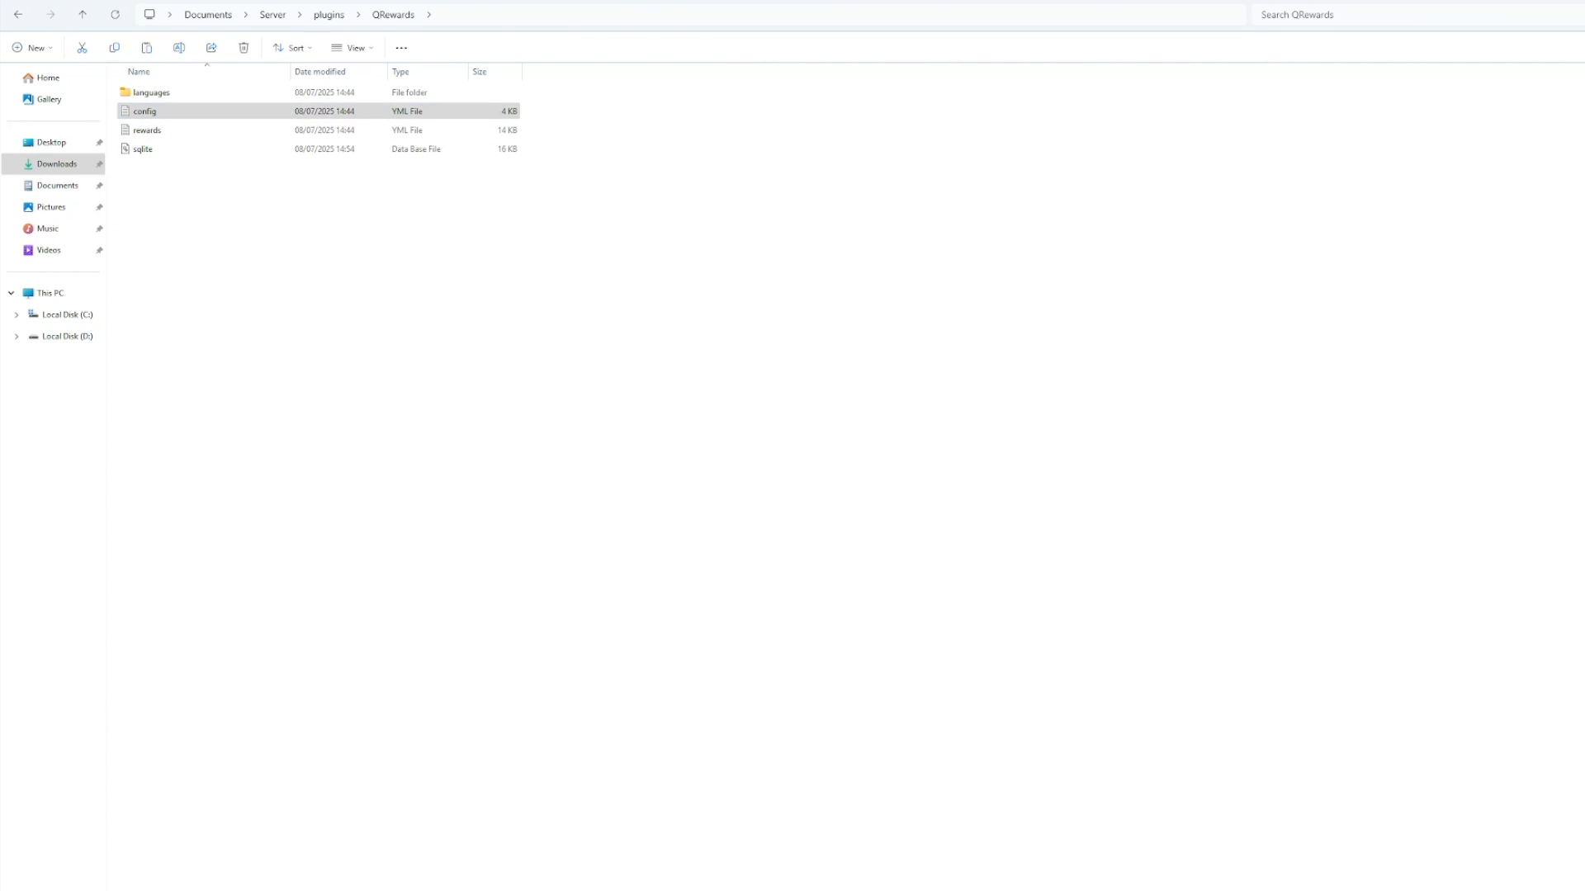
- Read config.yml in Notepad++, highlighting the 'rewards' command alias
{"action": "double_click", "coordinate": [145, 111]}
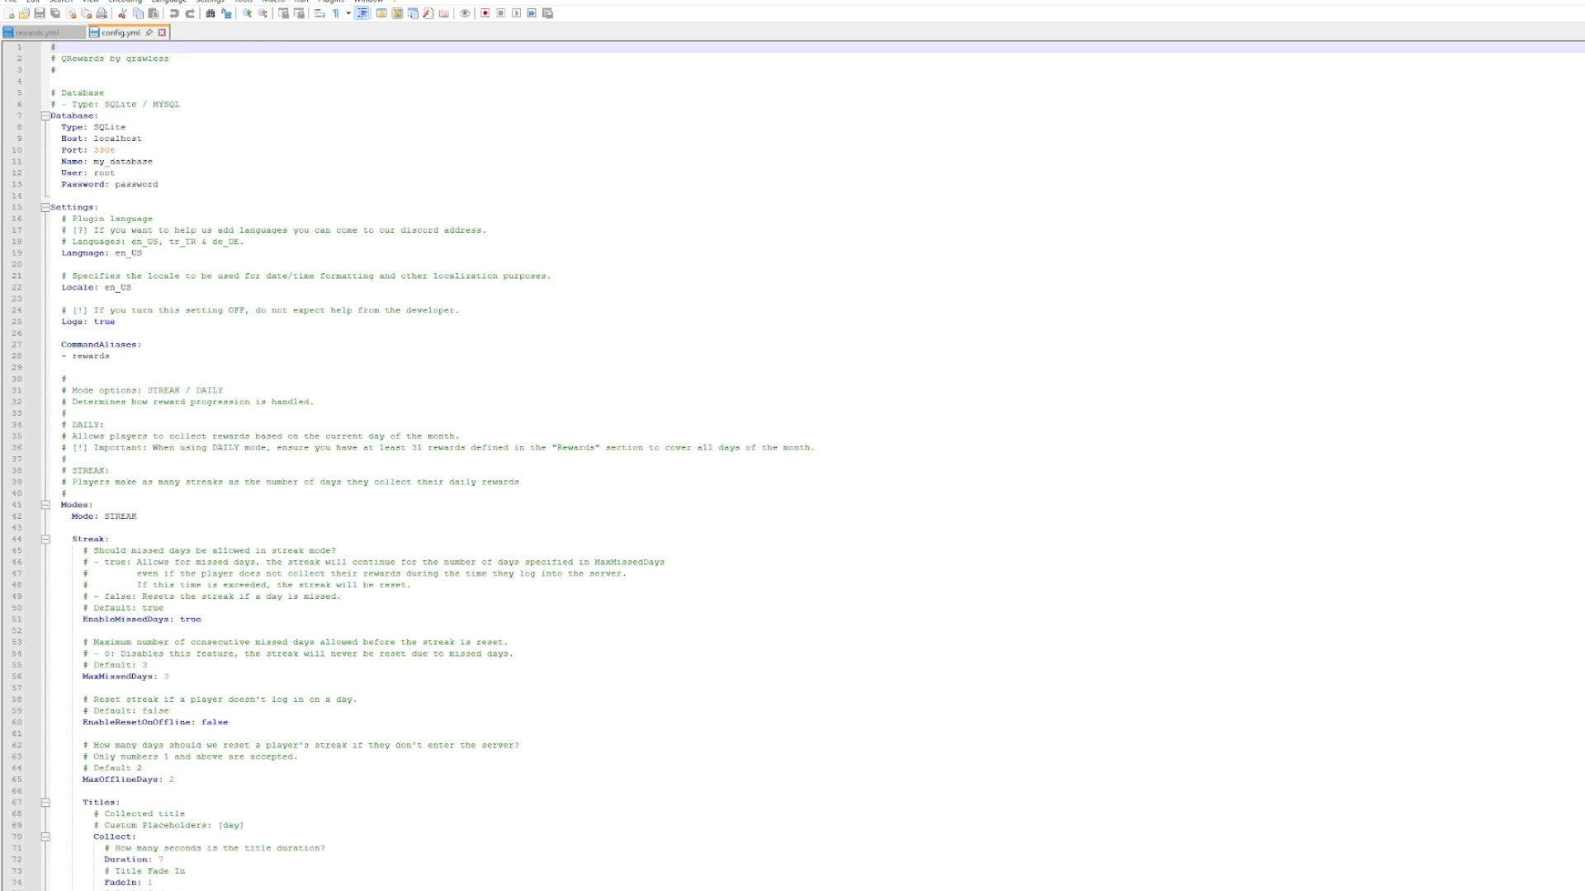
{"action": "scroll", "scroll_direction": "down", "scroll_amount": 3}
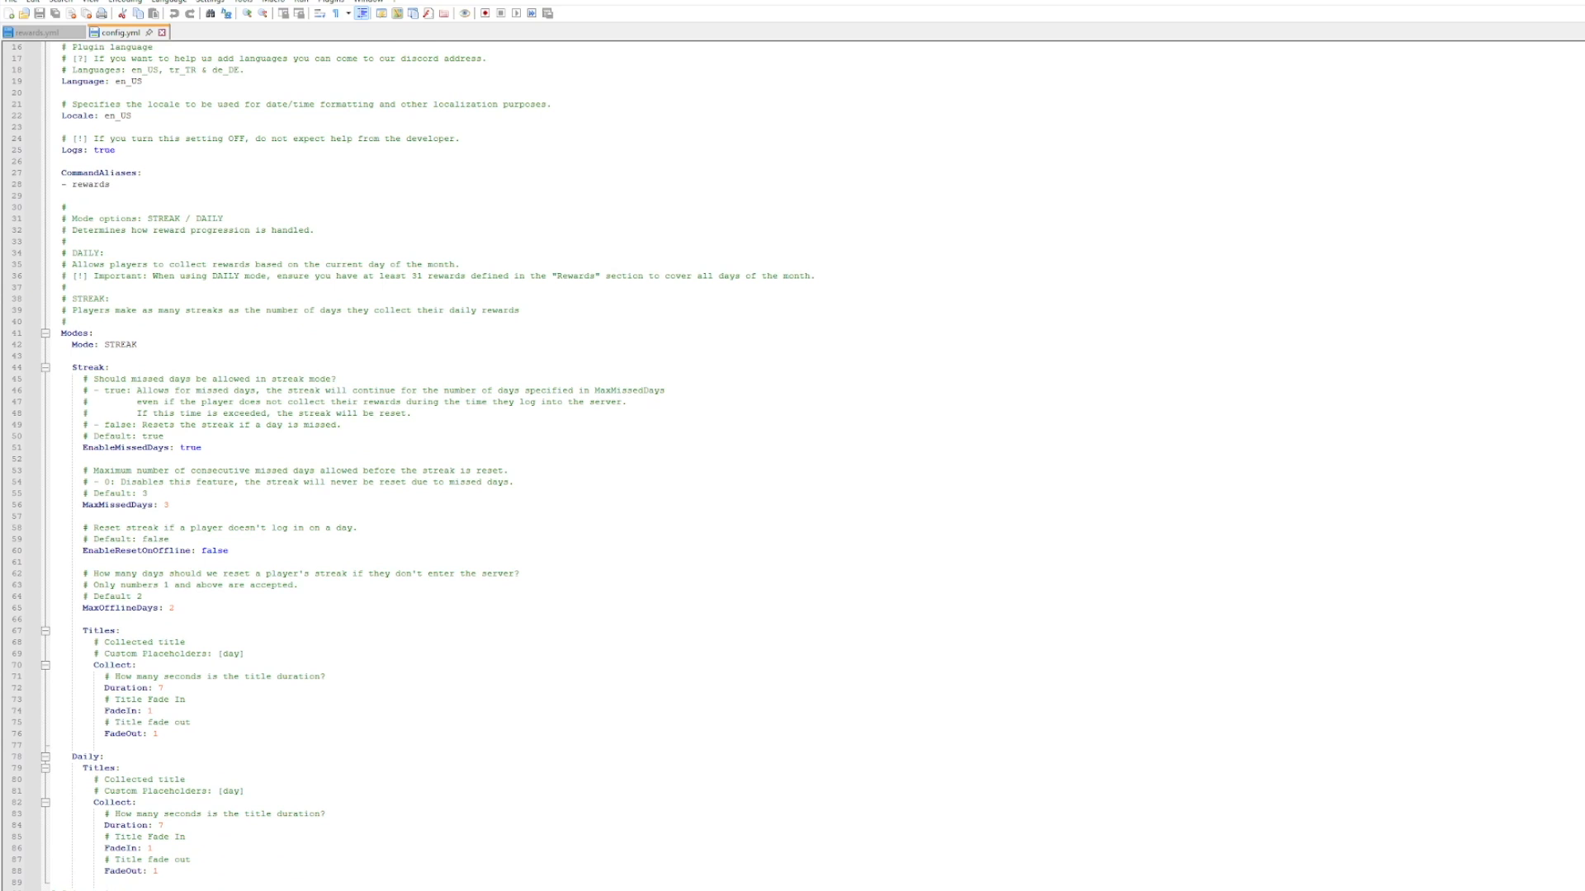
{"action": "double_click", "coordinate": [92, 183]}
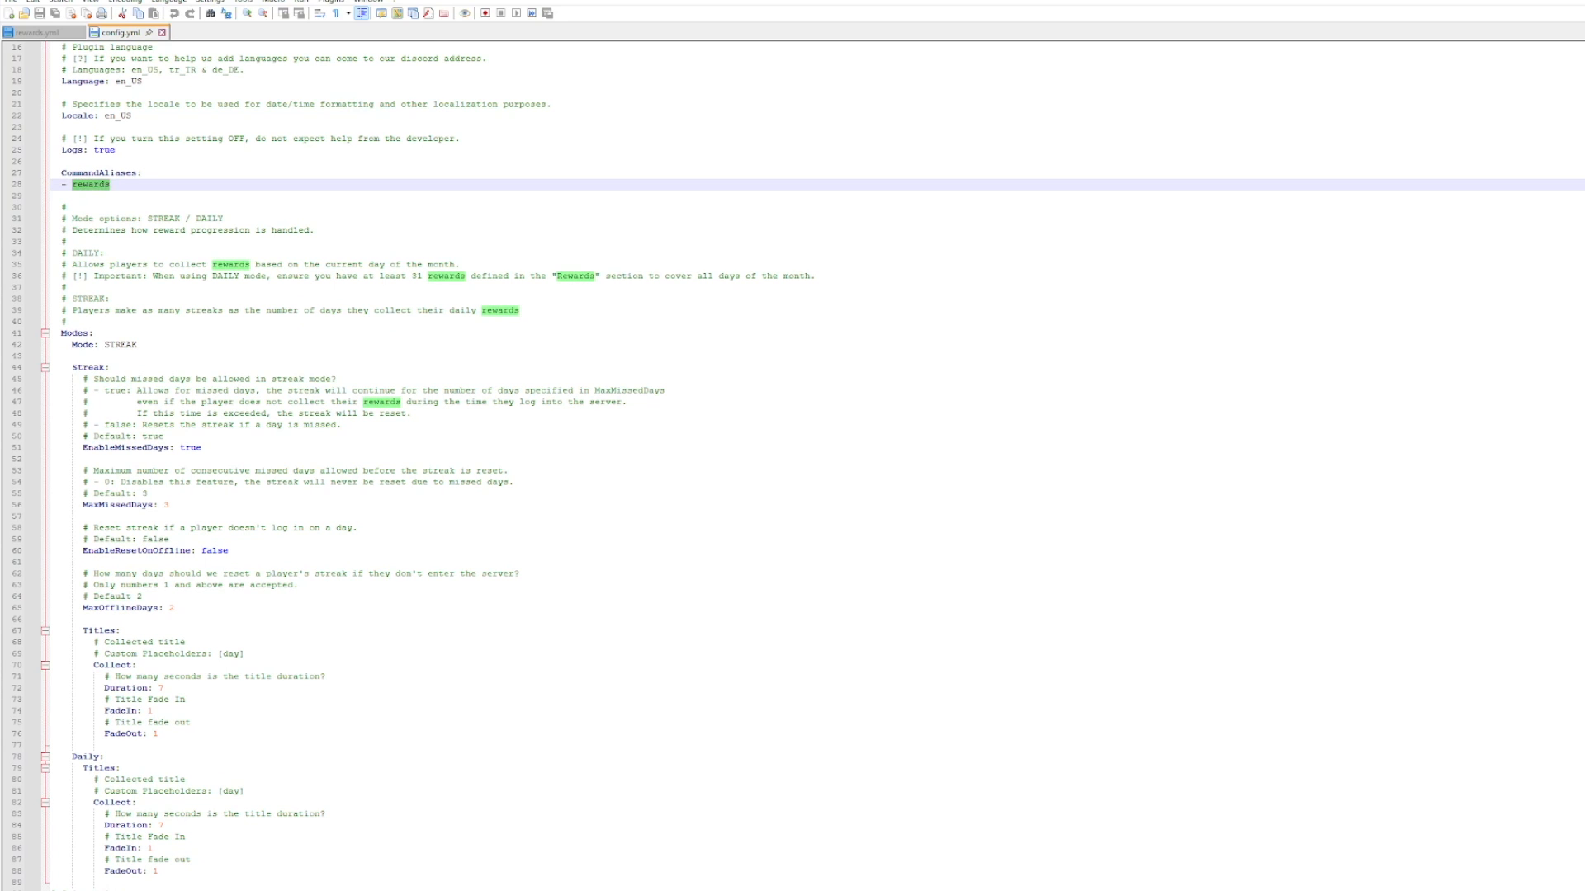
- Review the database, settings, modes and GUI sections further down config.yml
{"action": "scroll", "scroll_direction": "down", "scroll_amount": 3}
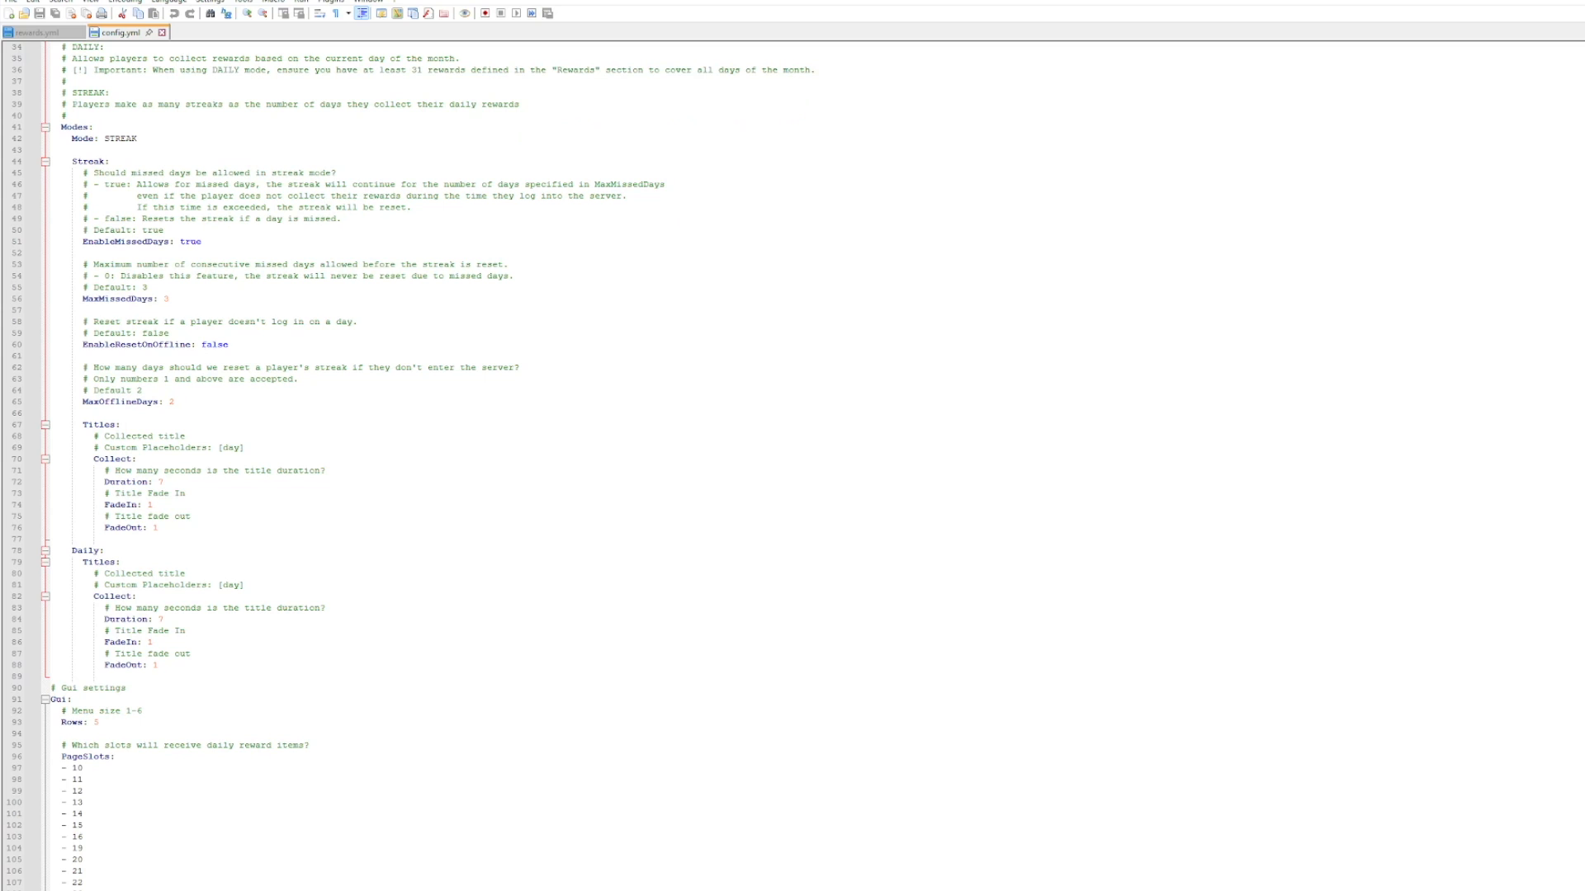
{"action": "scroll", "scroll_direction": "down", "scroll_amount": 3}
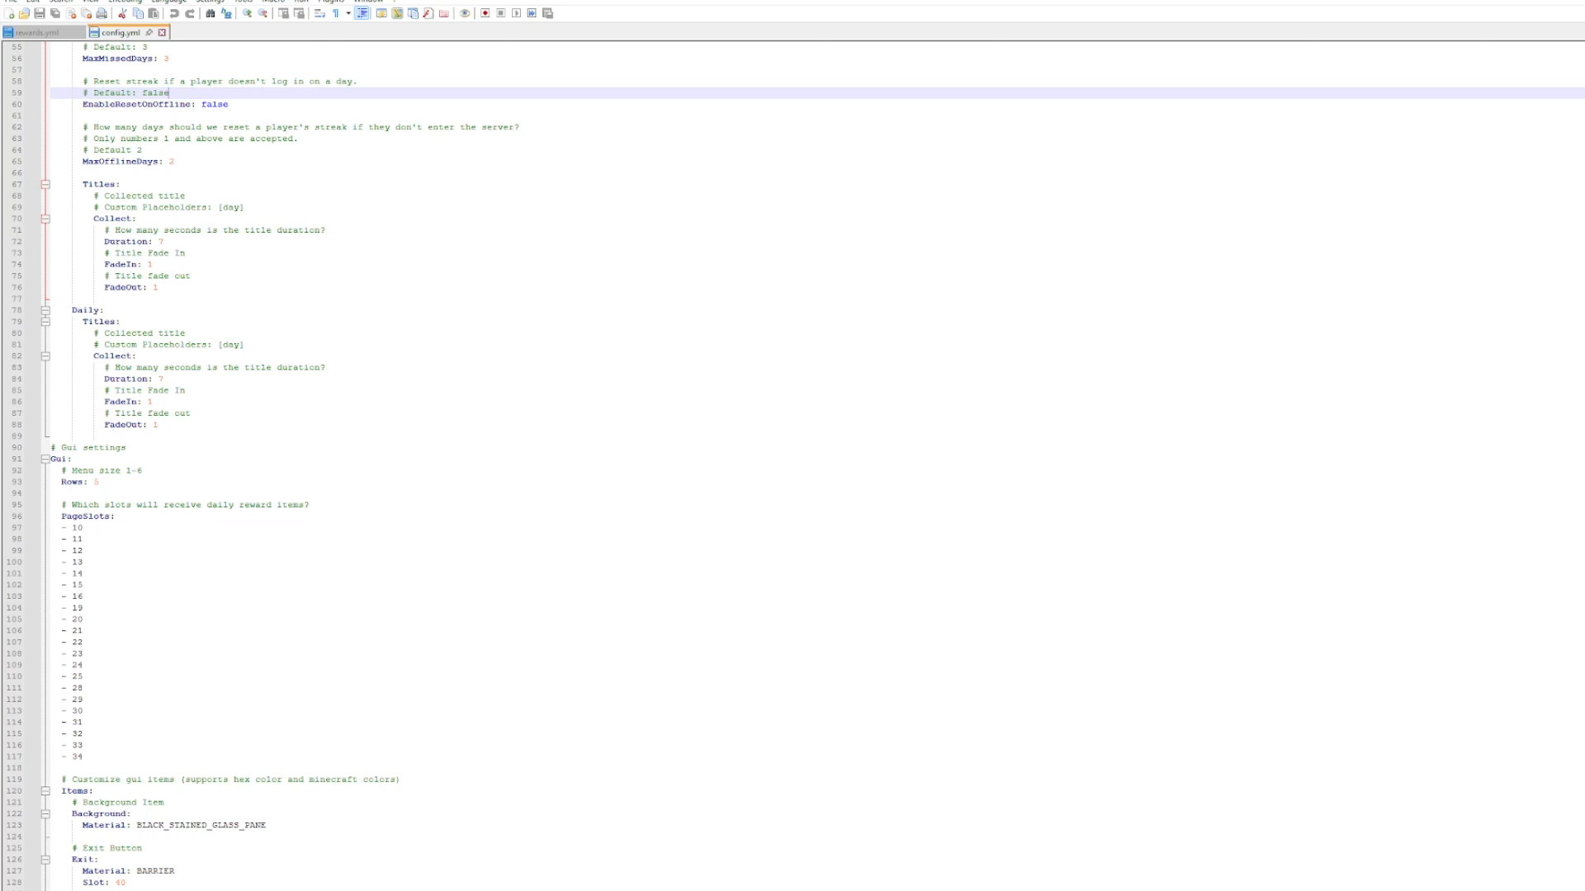
{"action": "scroll", "scroll_direction": "down", "scroll_amount": 3}
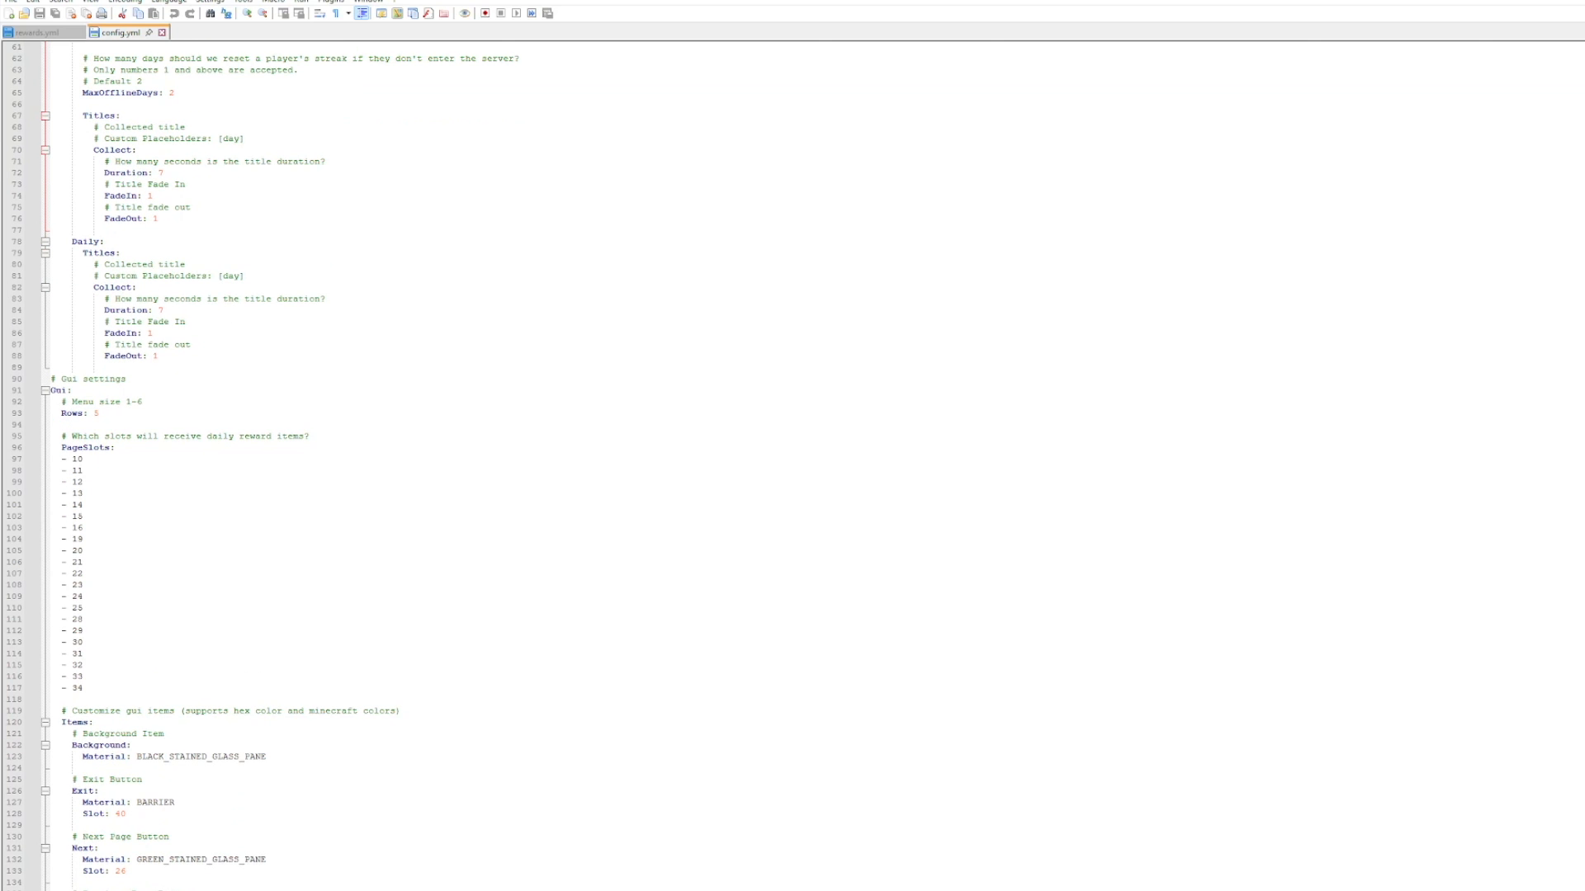
{"action": "scroll", "scroll_direction": "down", "scroll_amount": 3}
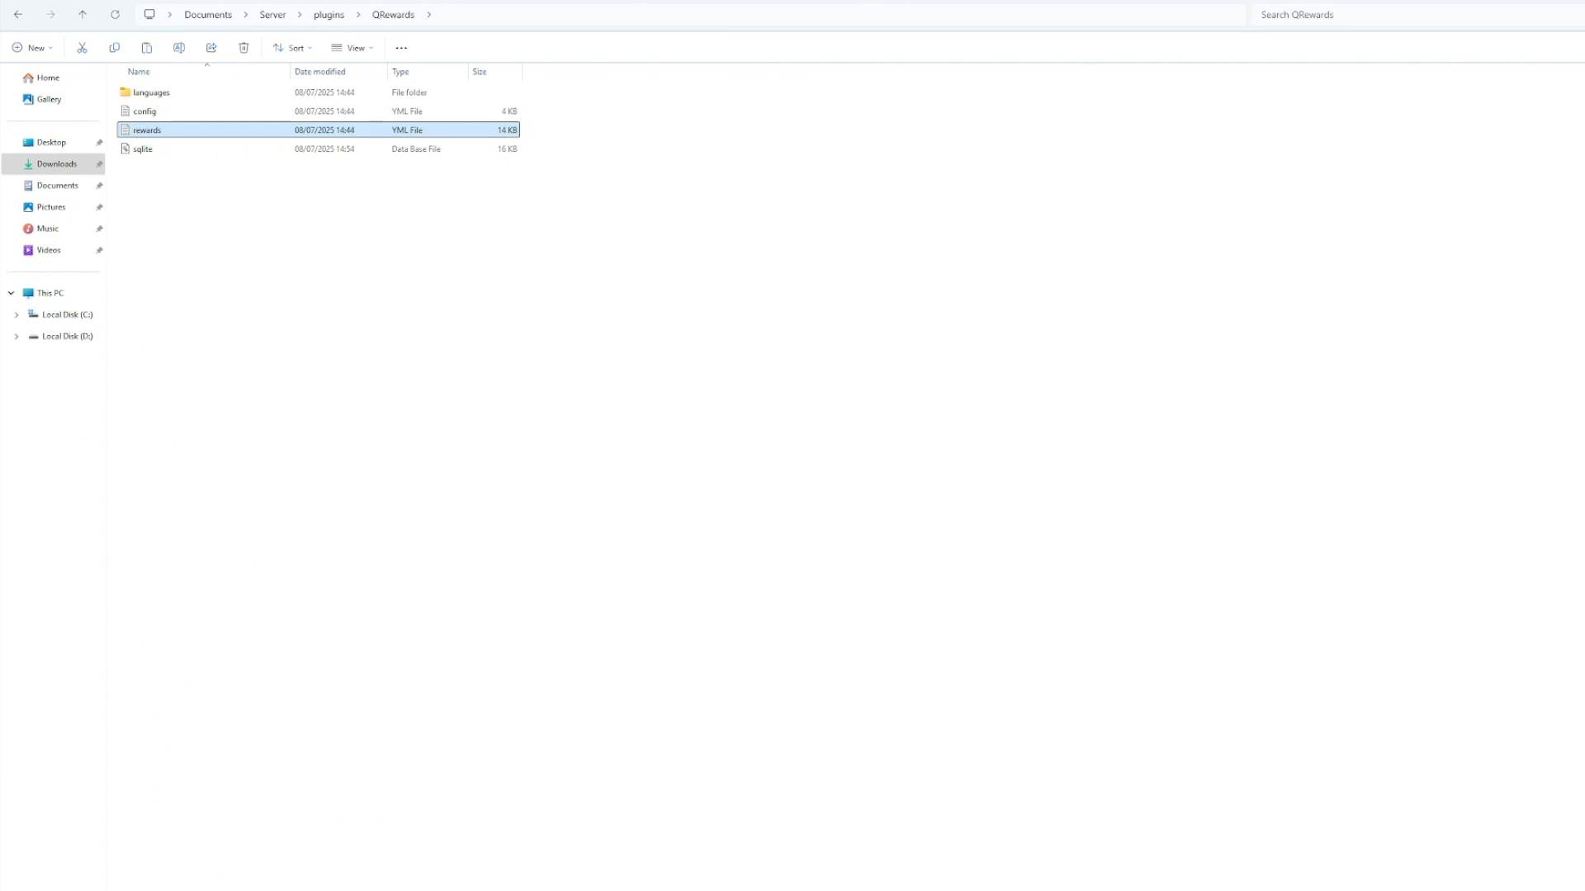
- Read rewards.yml in Notepad++ down to the last per-day reward entry
{"action": "double_click", "coordinate": [147, 128]}
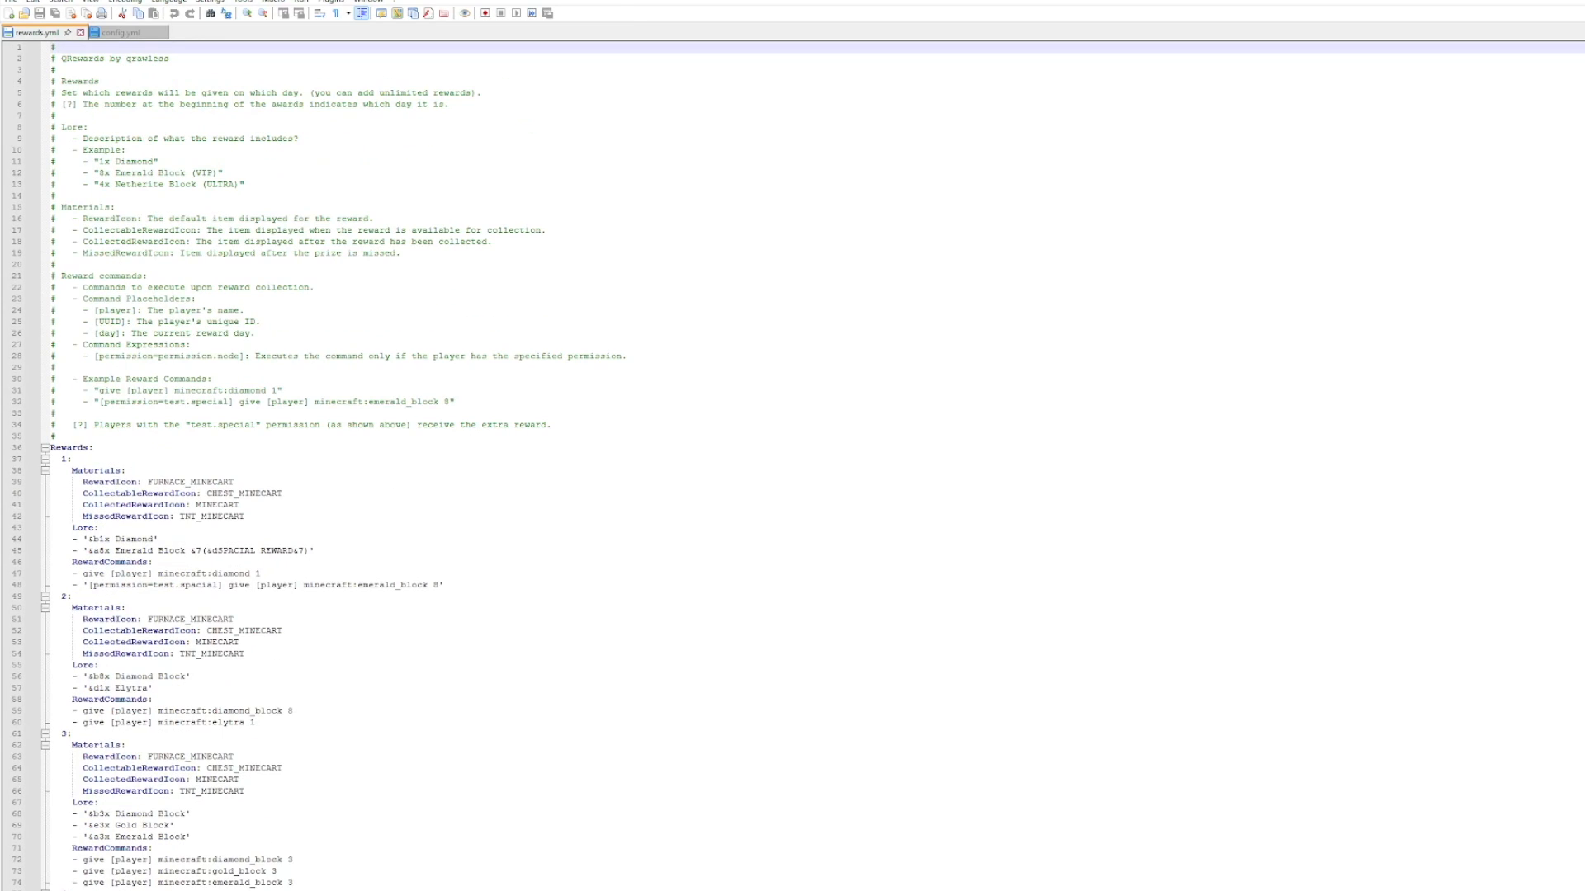
{"action": "scroll", "scroll_direction": "down", "scroll_amount": 3}
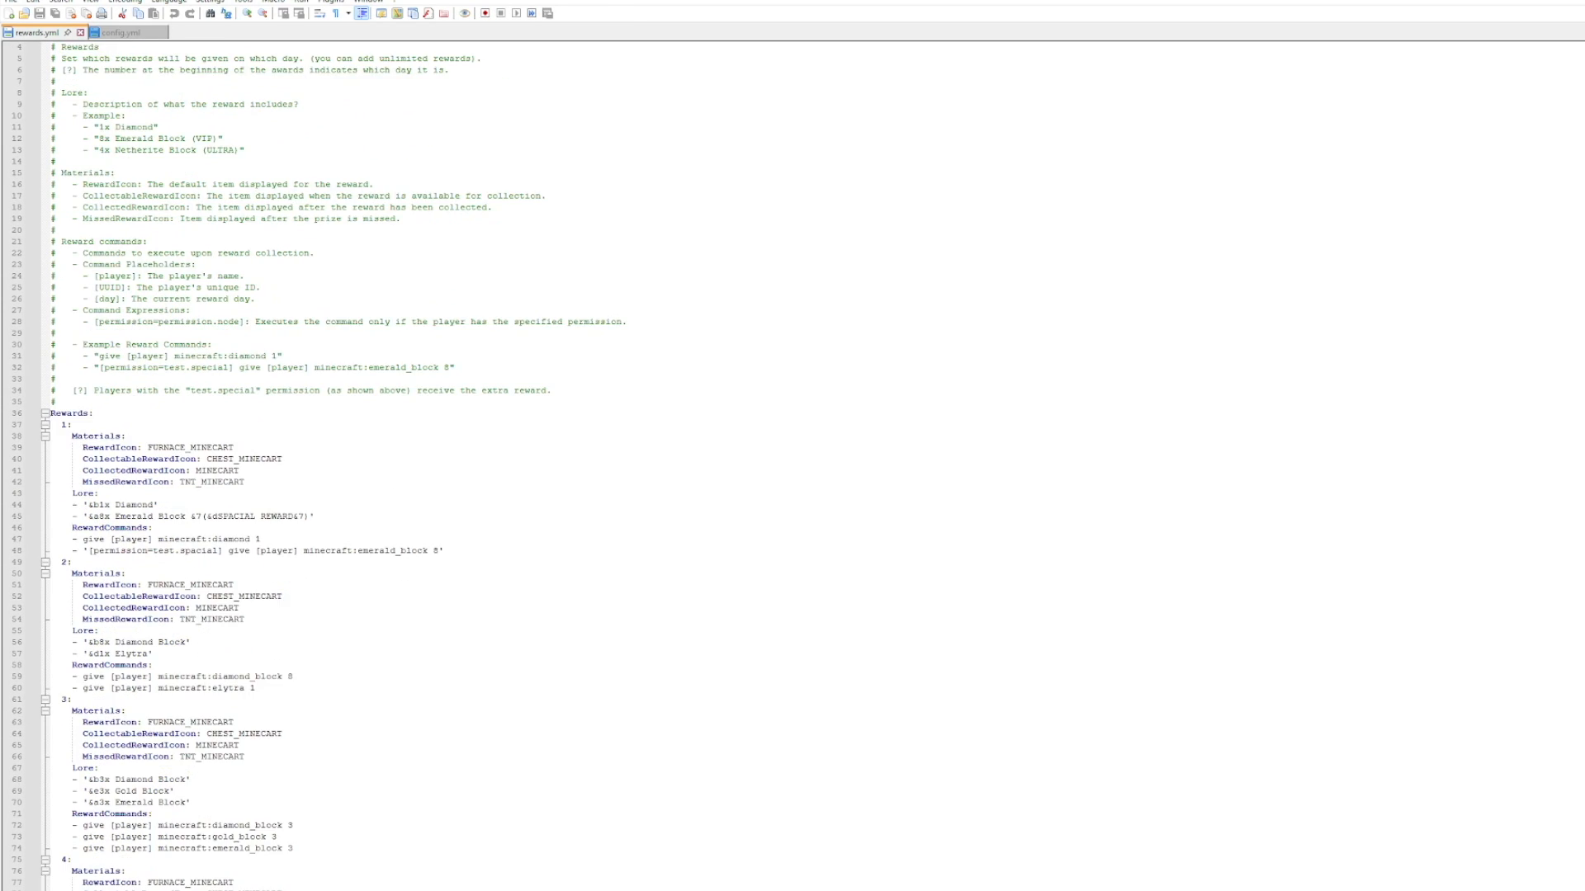
{"action": "scroll", "scroll_direction": "down", "scroll_amount": 3}
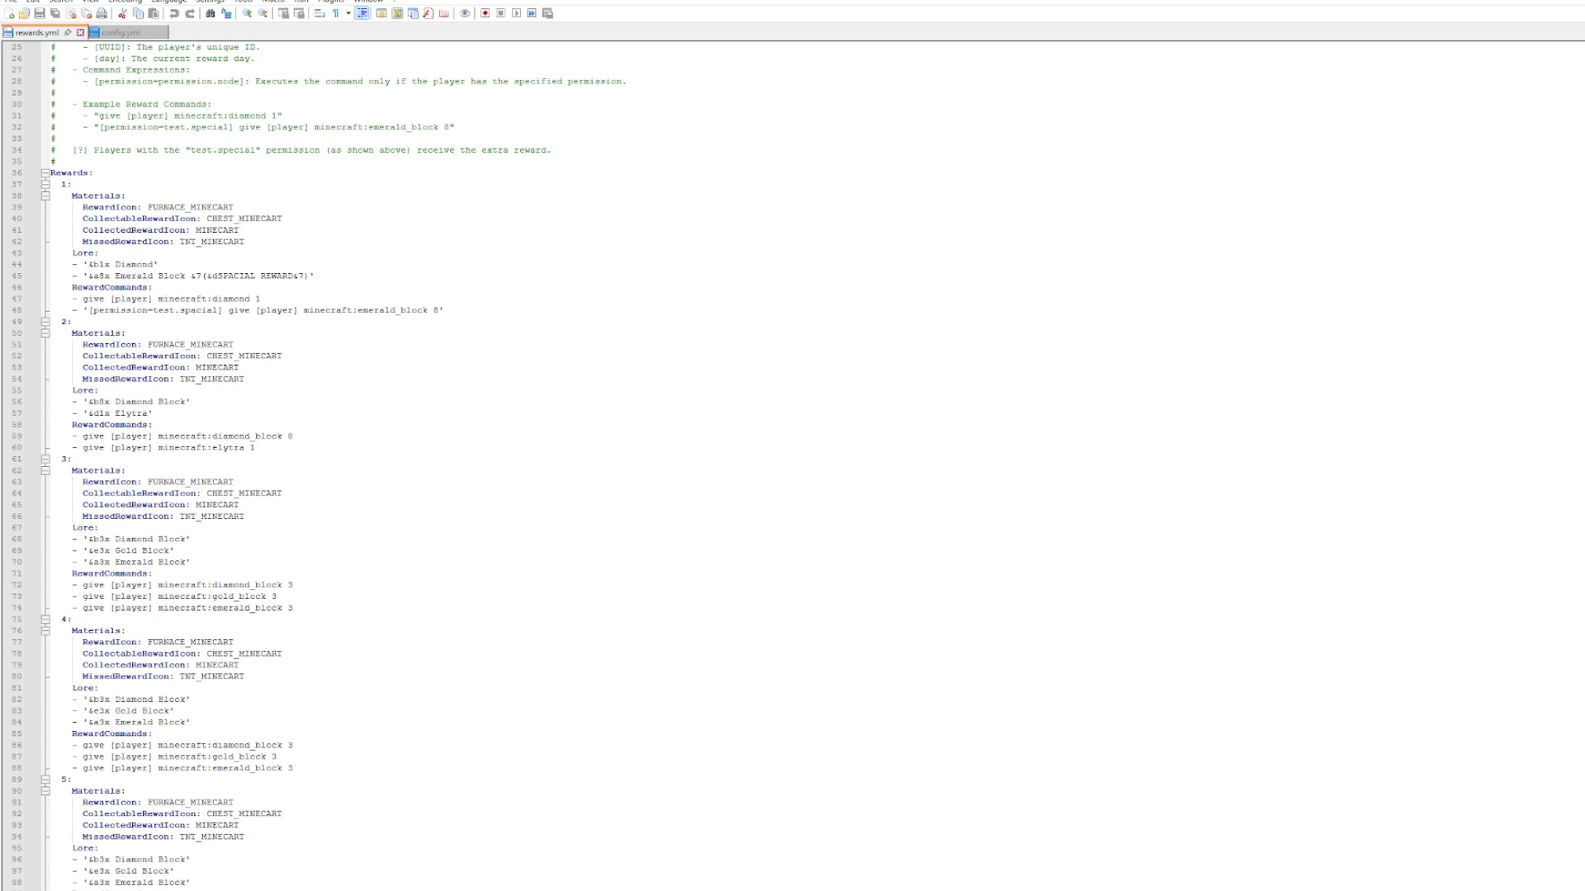
{"action": "scroll", "scroll_direction": "down", "scroll_amount": 3}
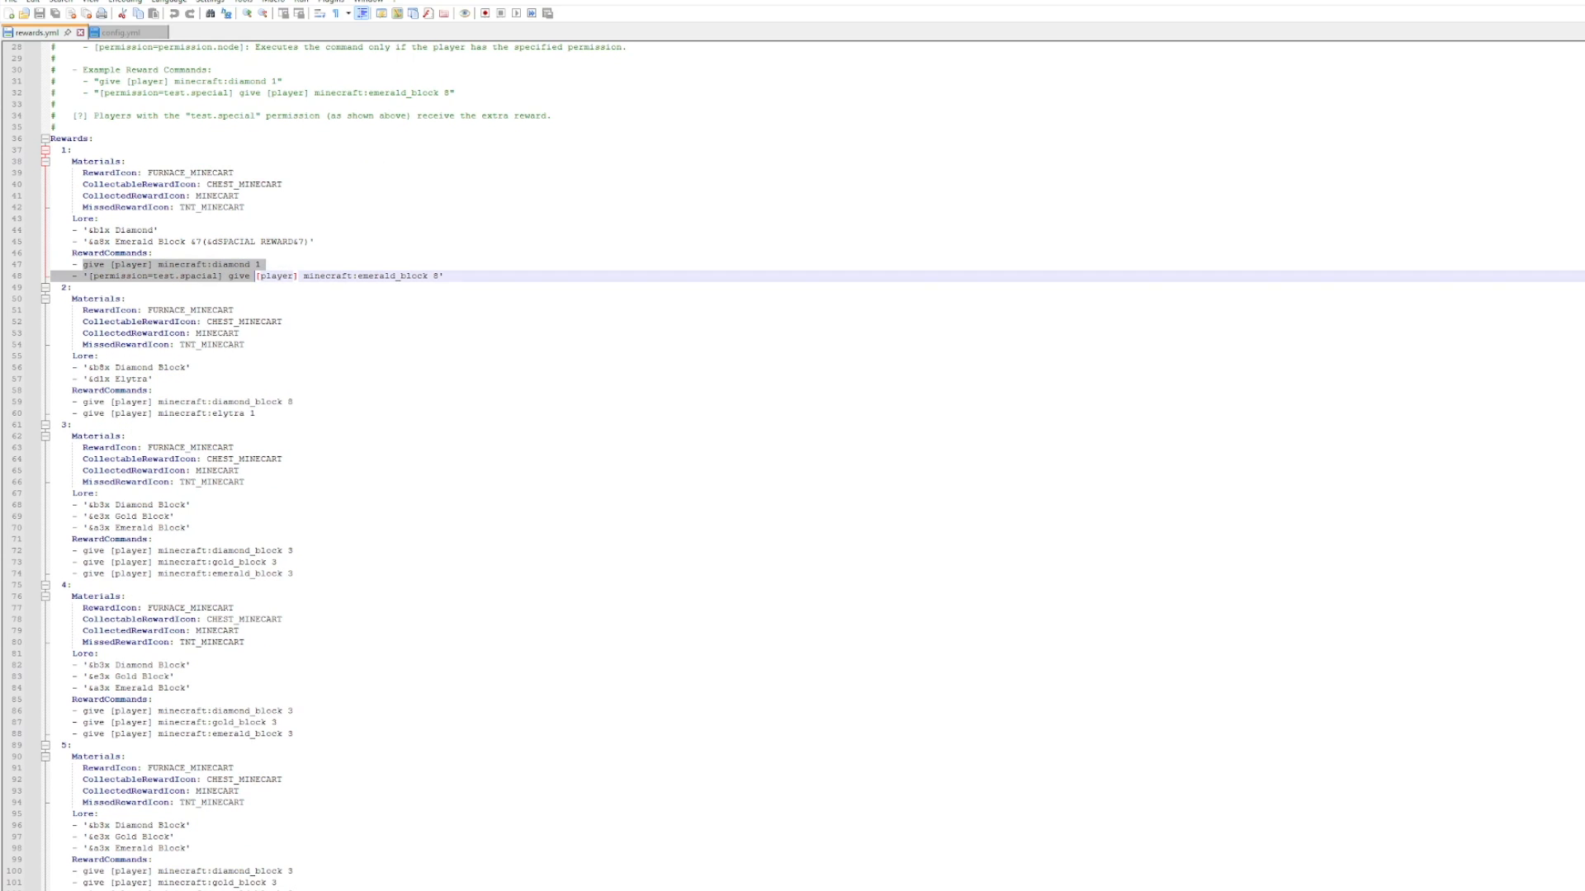
{"action": "scroll", "scroll_direction": "down", "scroll_amount": 3}
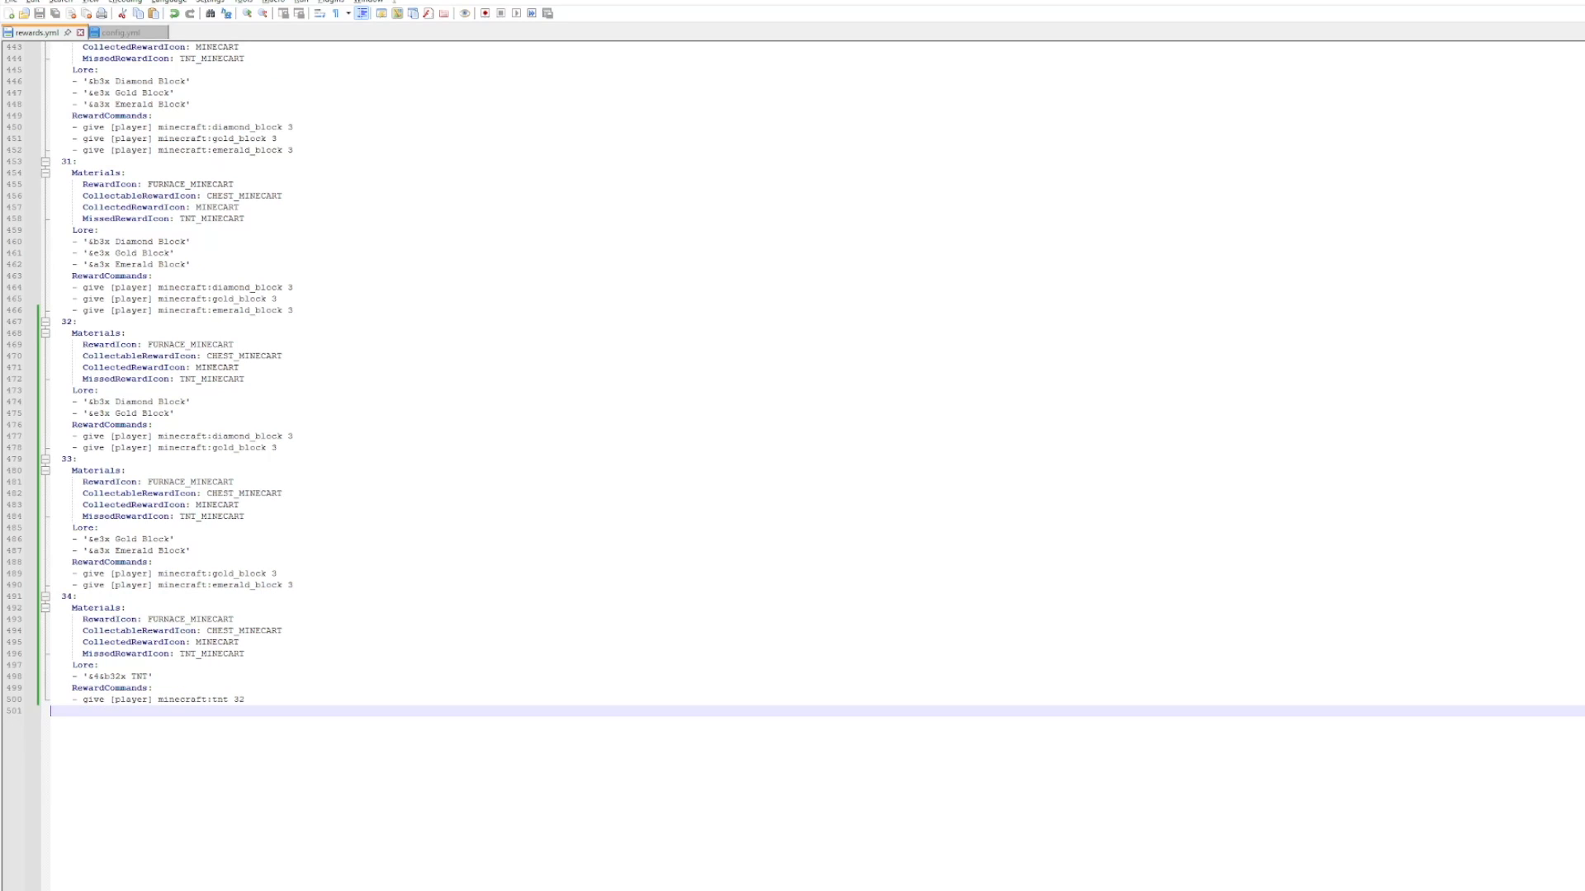
- Add the day 34 entry giving 32 TNT with lore '32x TNT' at the end of rewards.yml
{"action": "left_click", "coordinate": [110, 688]}
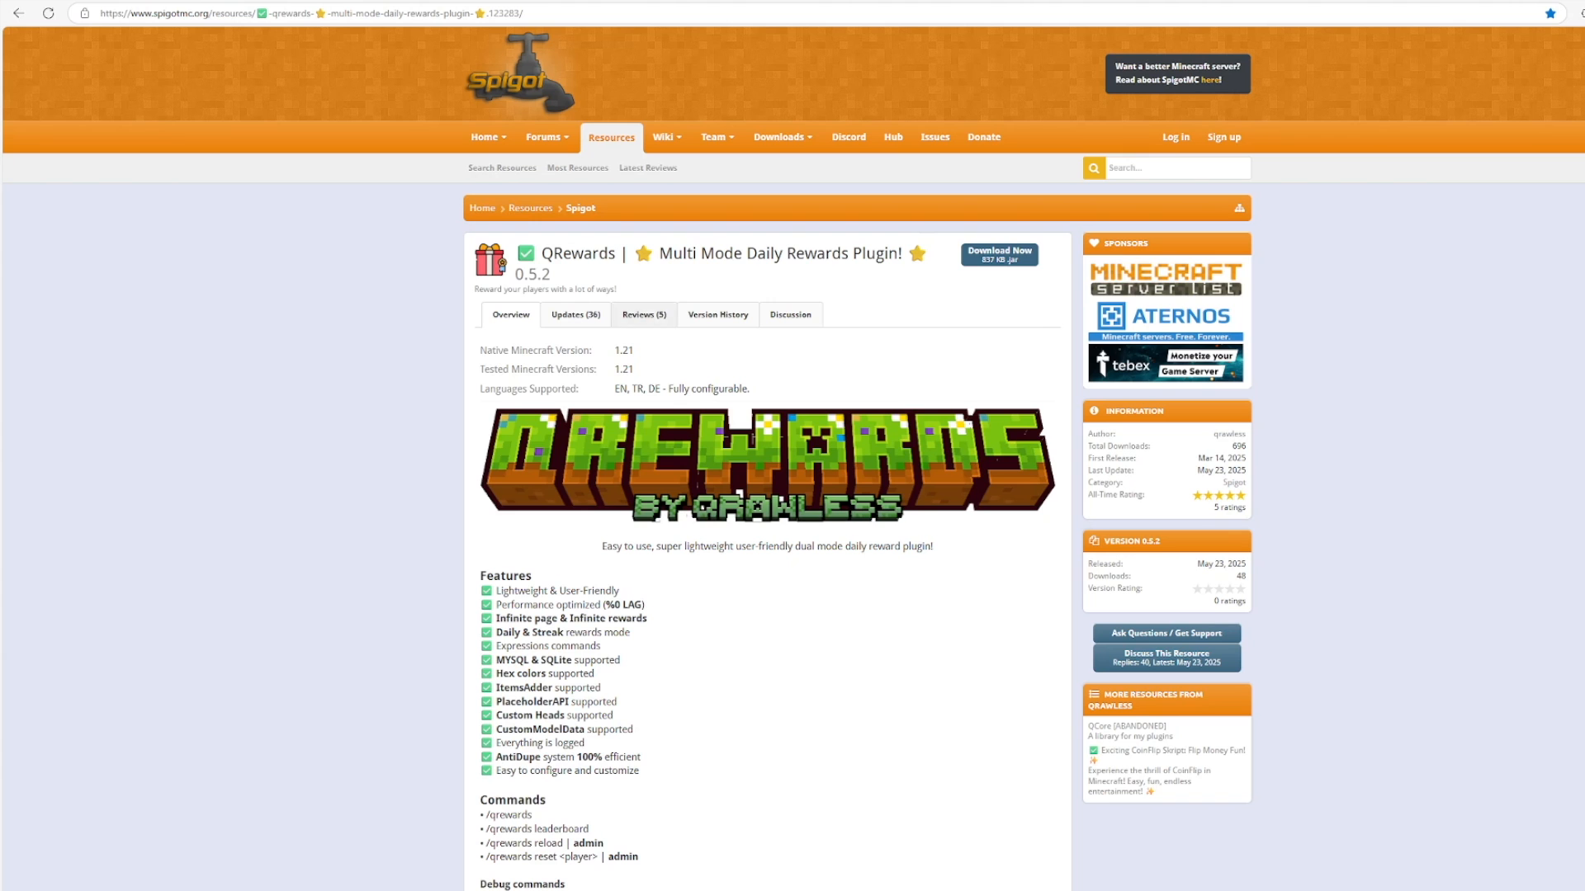
- Scroll the SpigotMC QRewards page past permissions and placeholders to the usage graph
{"action": "scroll", "scroll_direction": "down", "scroll_amount": 3}
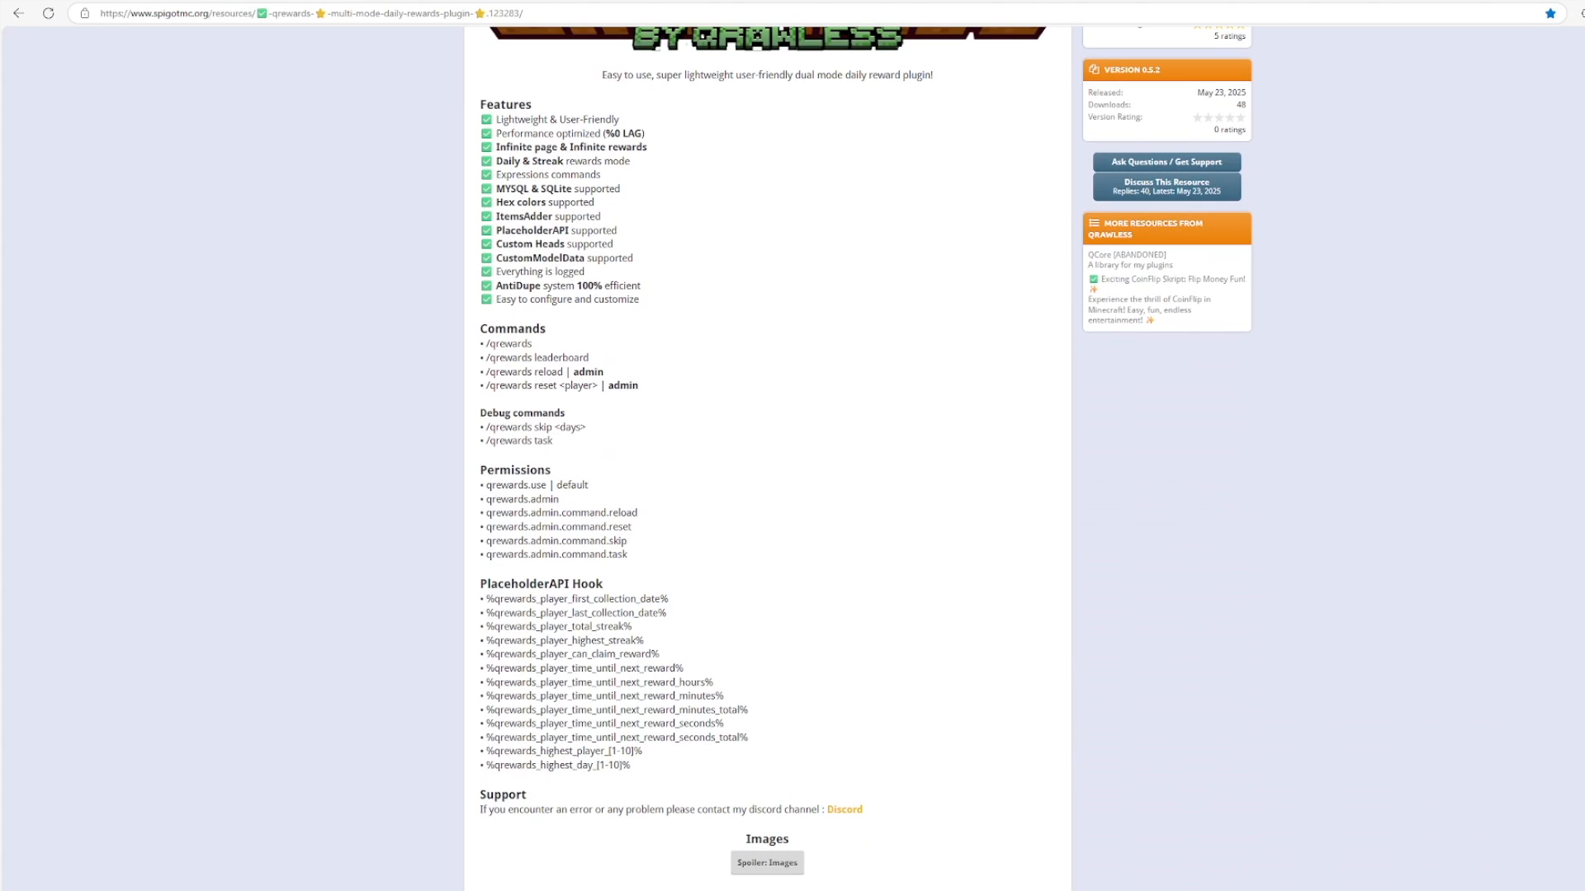
{"action": "scroll", "scroll_direction": "down", "scroll_amount": 3}
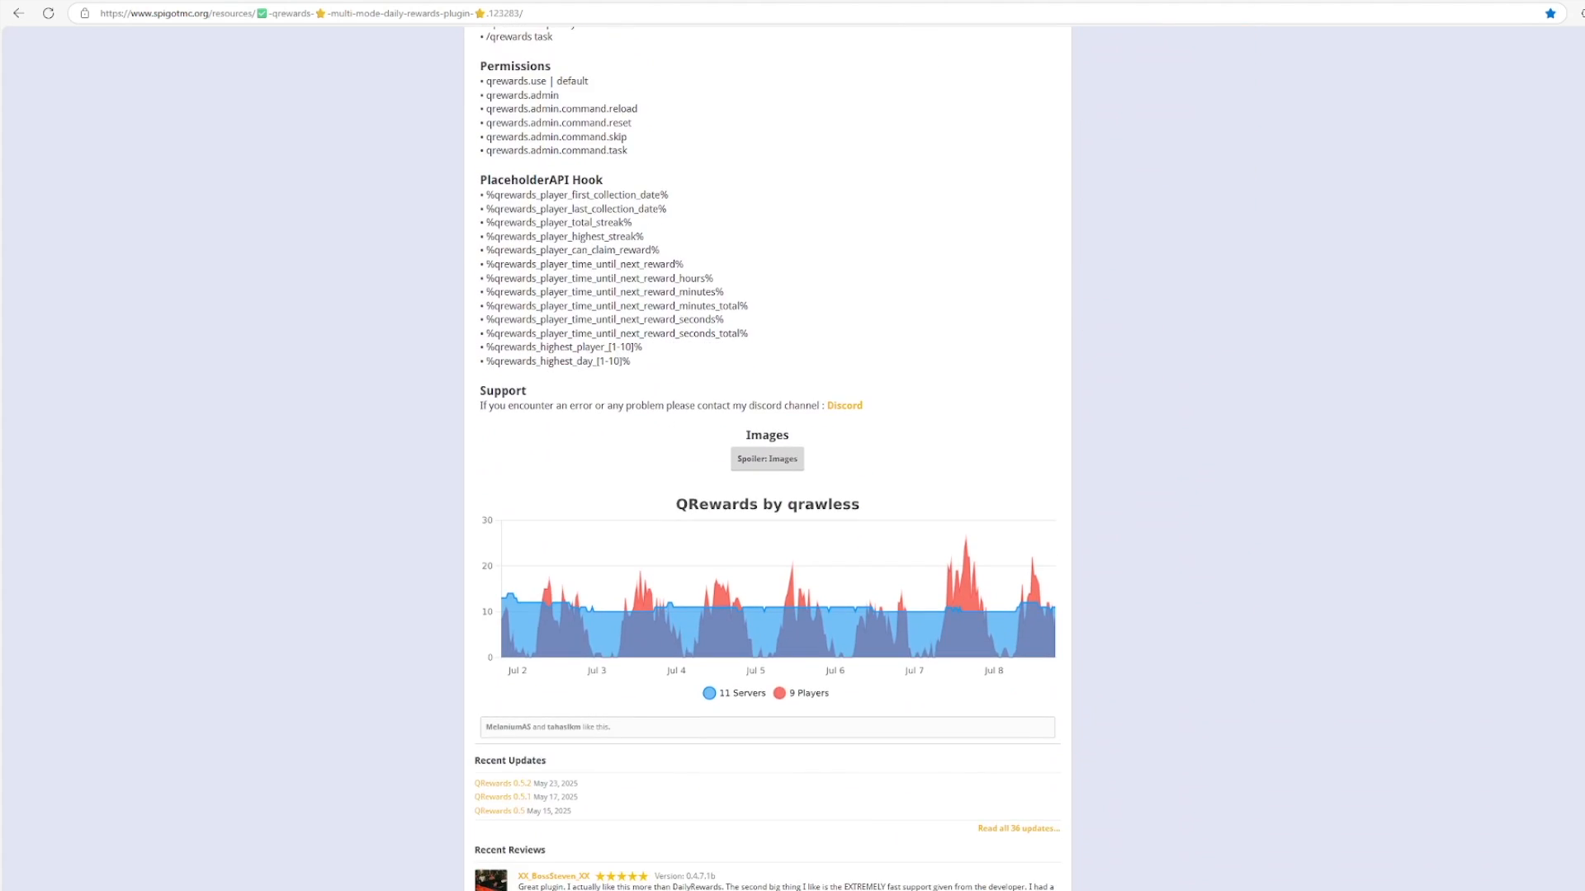